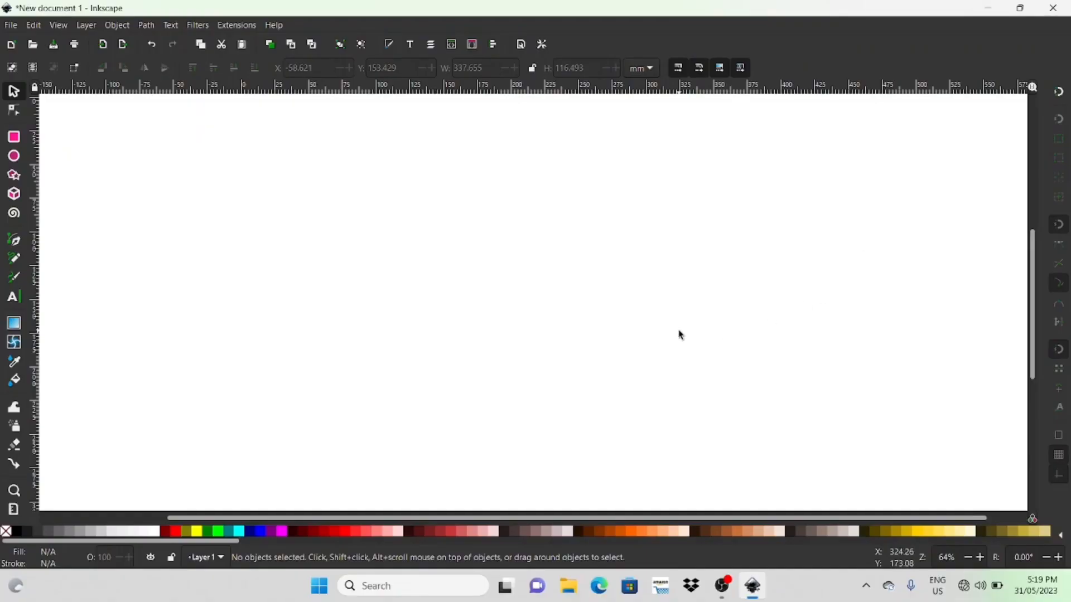
{"action": "mouse_move", "coordinate": [368, 252]}
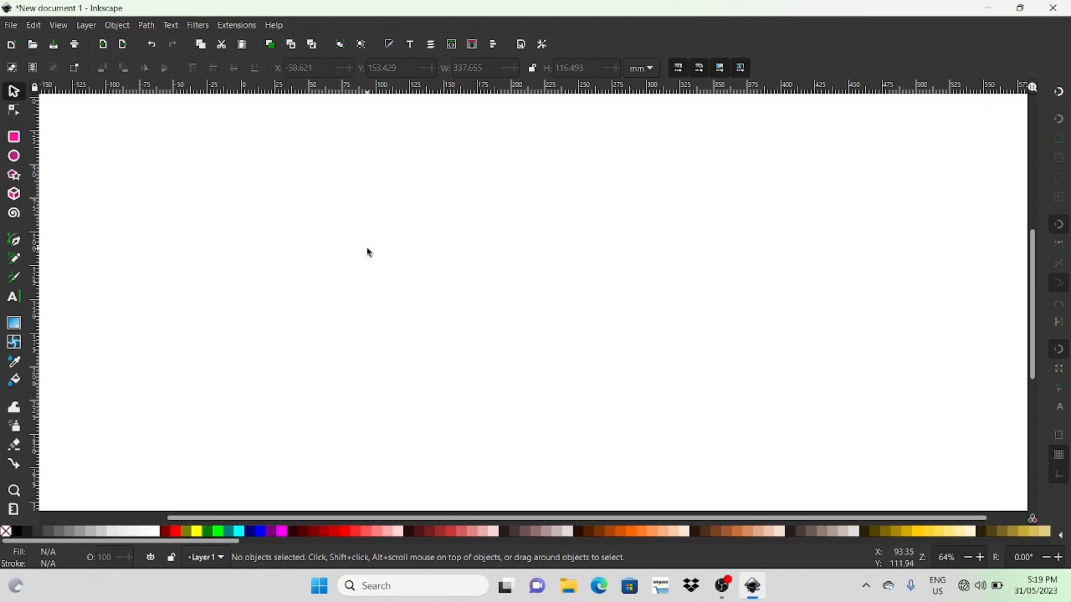
{"action": "mouse_move", "coordinate": [118, 319]}
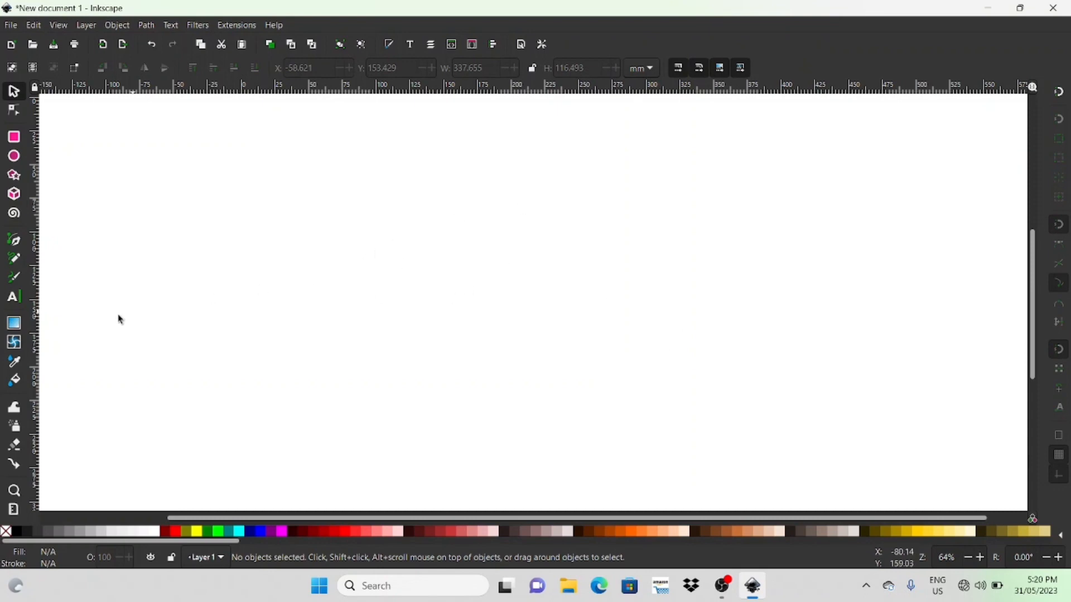
Create the text SUBSCRIBE in Impact 36 on the canvas and select it.
{"action": "left_click", "coordinate": [13, 297]}
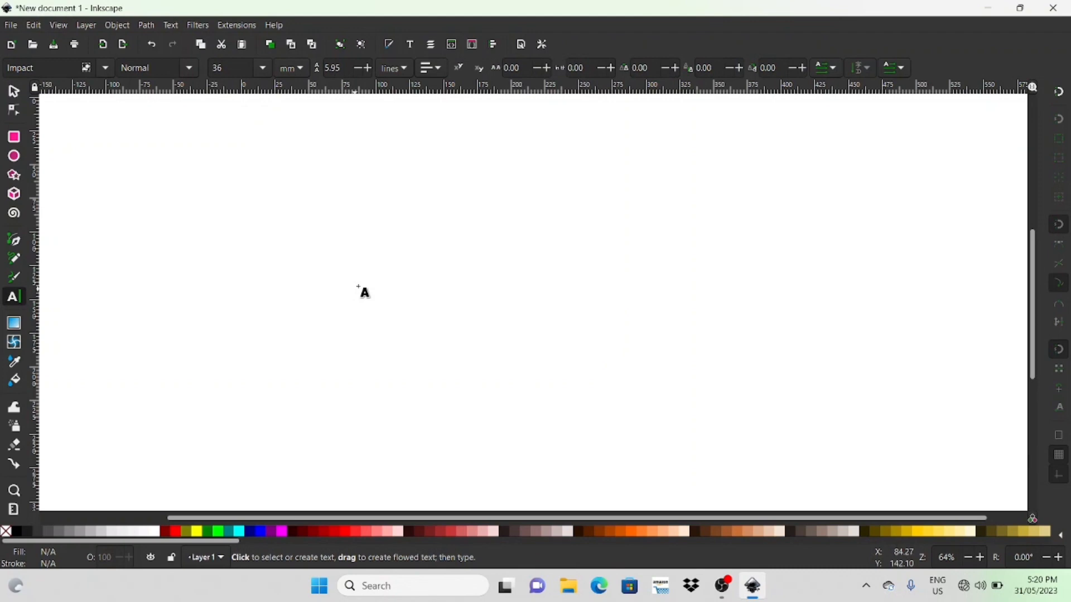
{"action": "left_click", "coordinate": [366, 257]}
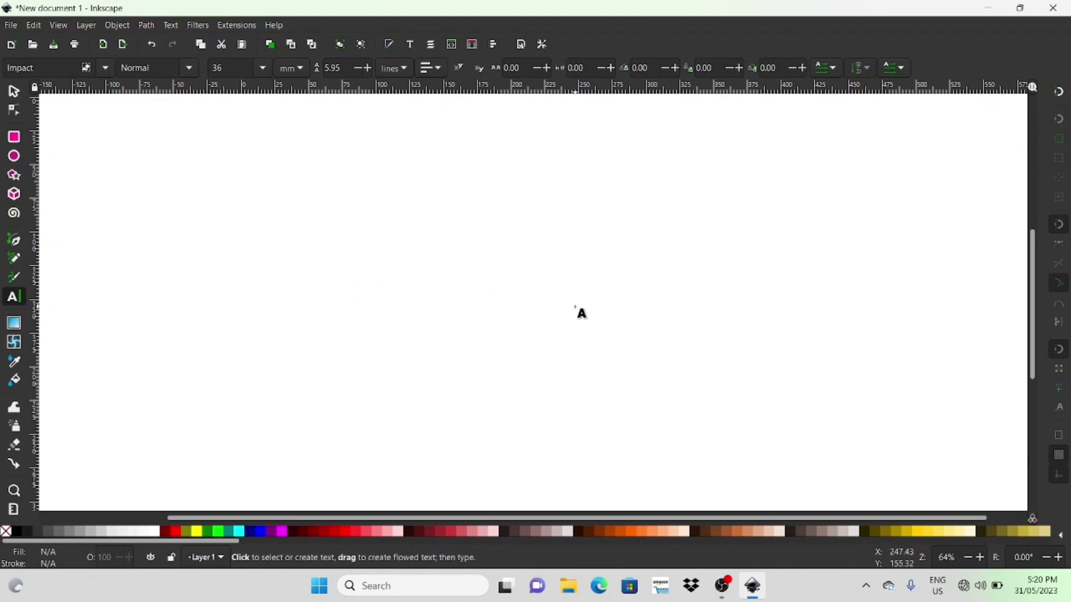
{"action": "type", "text": "SUBSCRI"}
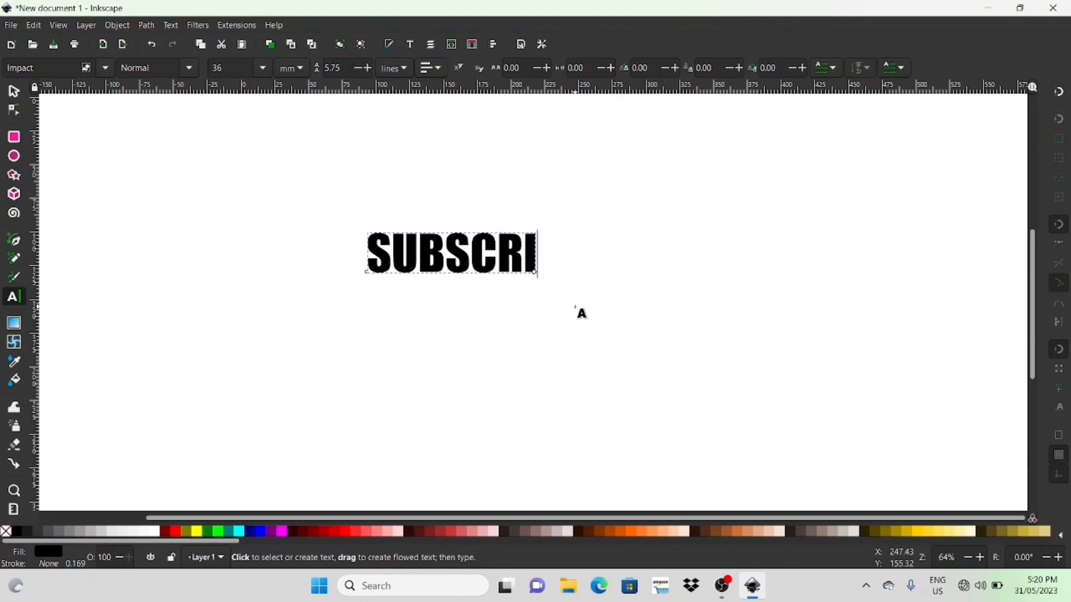
{"action": "type", "text": "BE"}
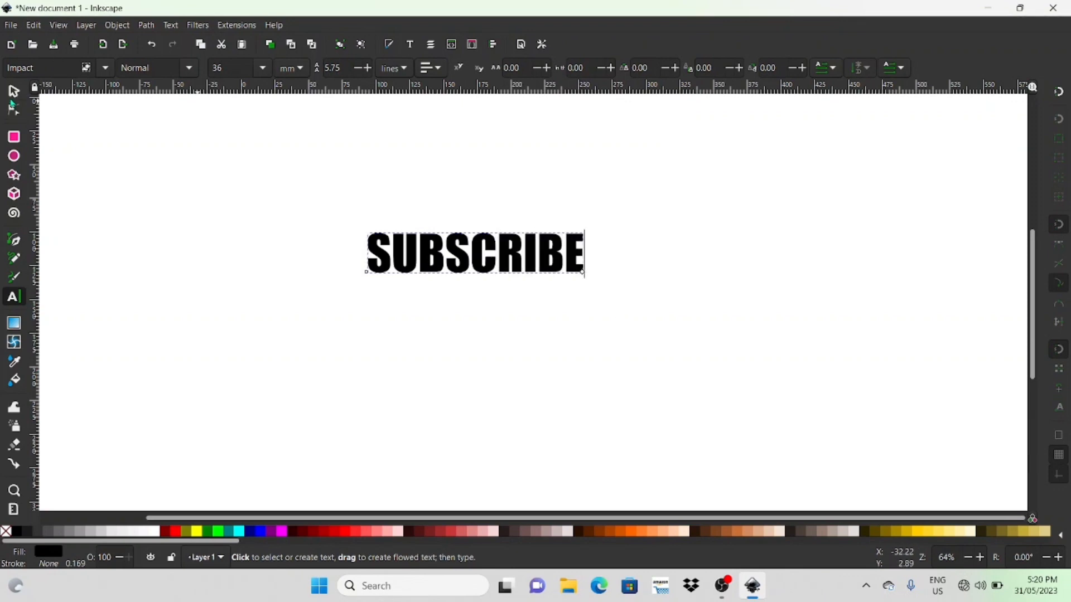
{"action": "left_click", "coordinate": [13, 90]}
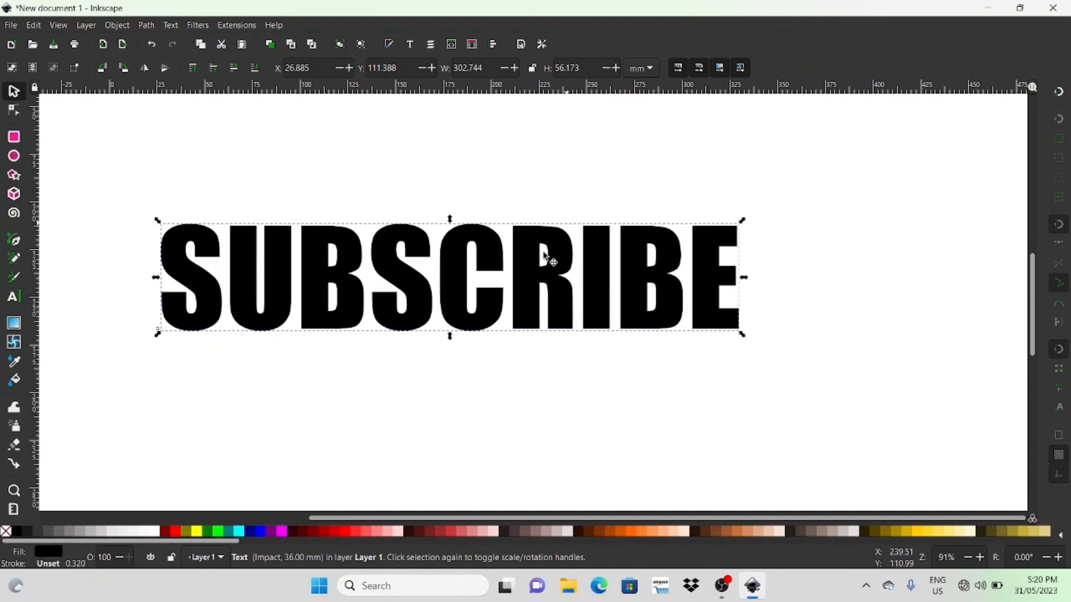
Move SUBSCRIBE left, convert it to letter paths via Object to Path, and show the Path Effects panel.
{"action": "left_click_drag", "start_coordinate": [547, 260], "coordinate": [492, 276]}
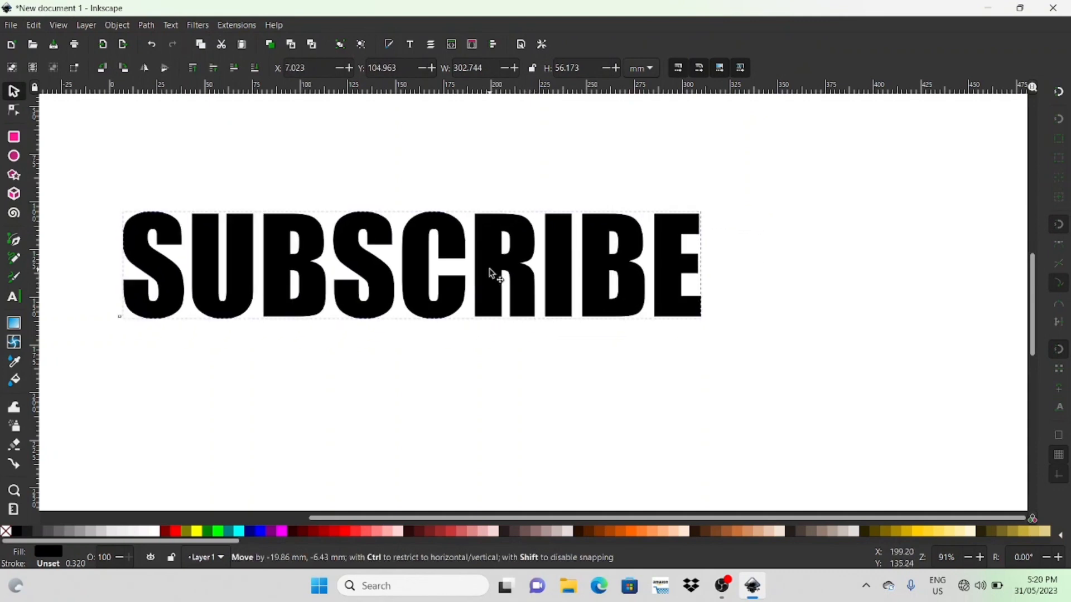
{"action": "left_click", "coordinate": [493, 275]}
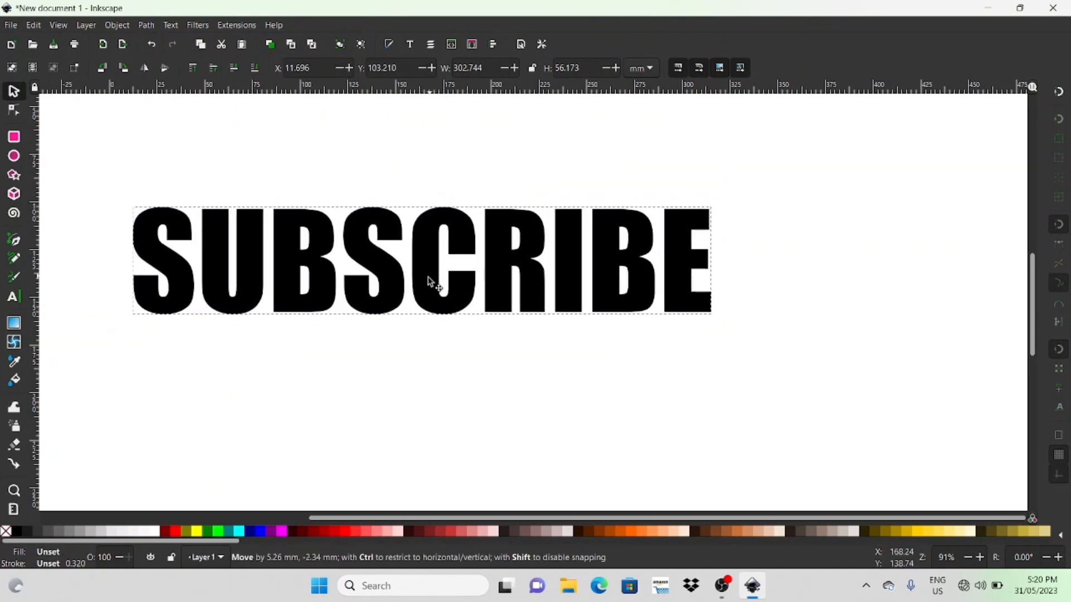
{"action": "left_click", "coordinate": [432, 283]}
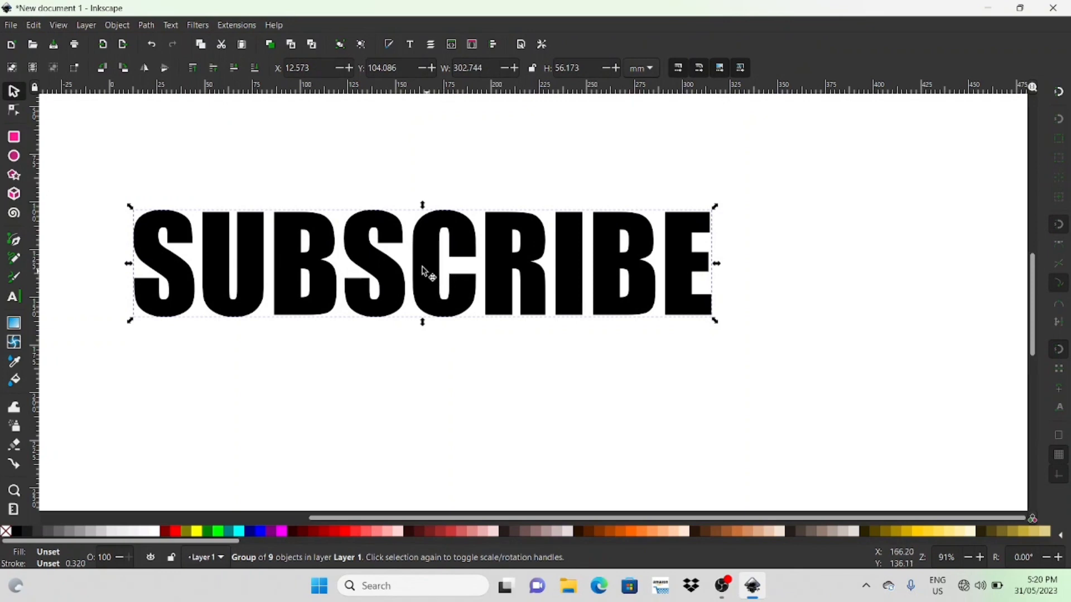
{"action": "left_click", "coordinate": [146, 24]}
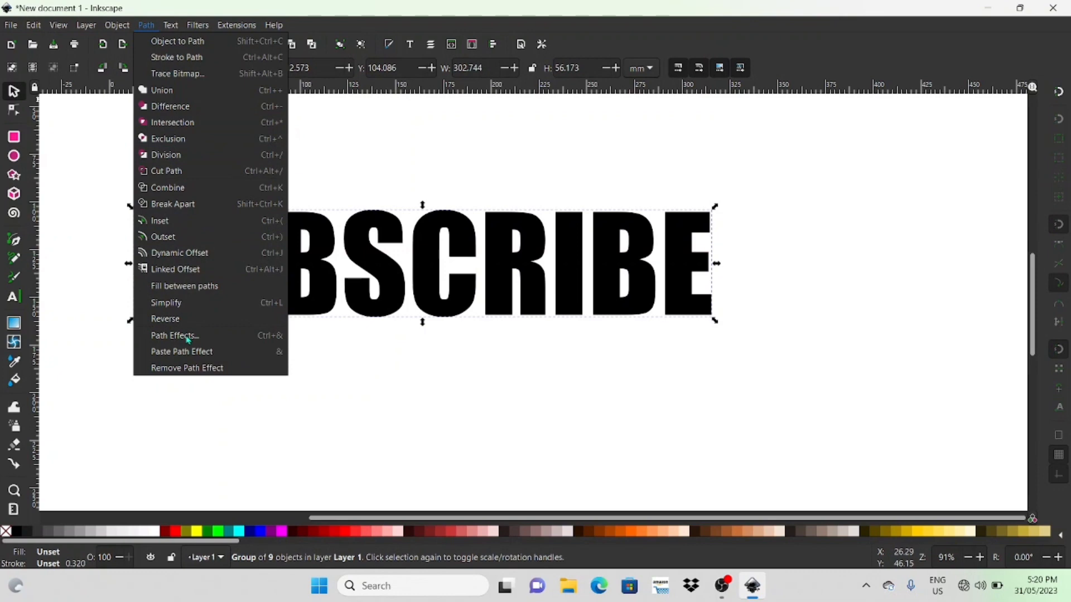
{"action": "left_click", "coordinate": [173, 336]}
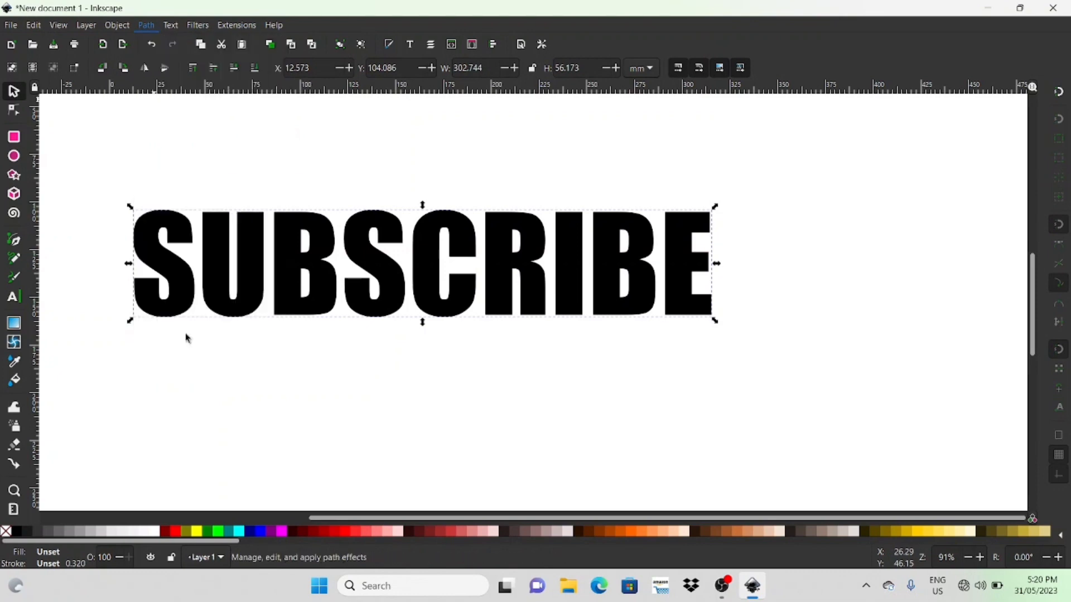
{"action": "left_click", "coordinate": [146, 24]}
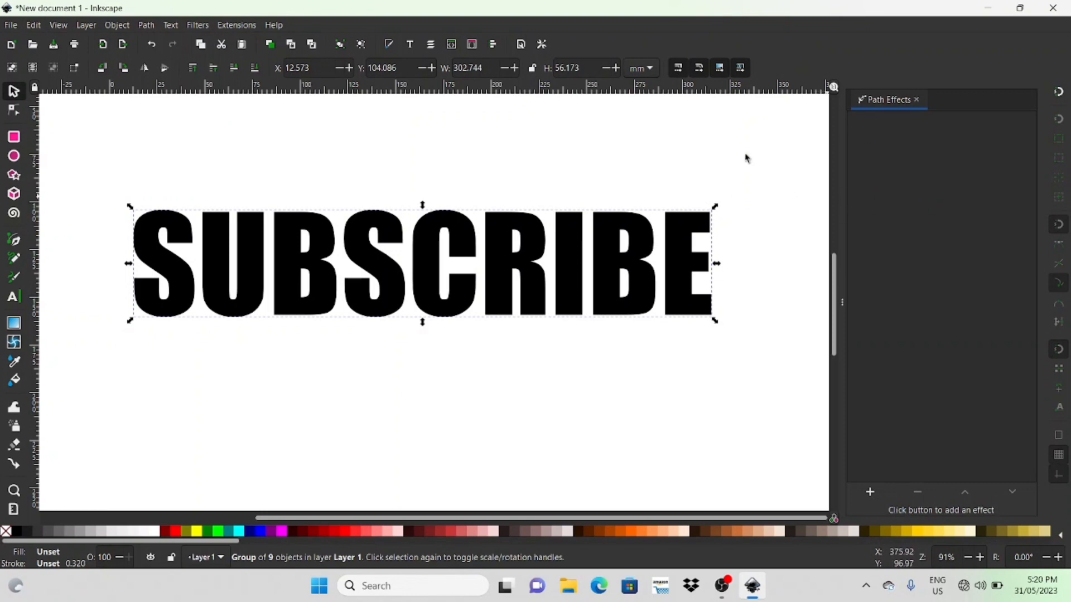
{"action": "mouse_move", "coordinate": [871, 494]}
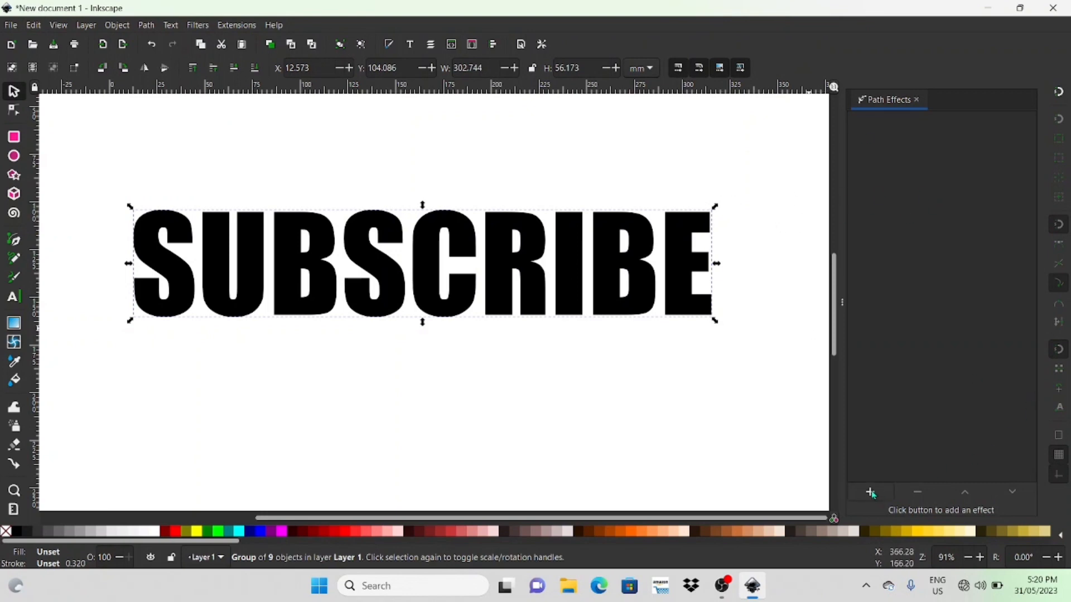
Add an Envelope Deformation path effect to the SUBSCRIBE letter group.
{"action": "left_click", "coordinate": [870, 491]}
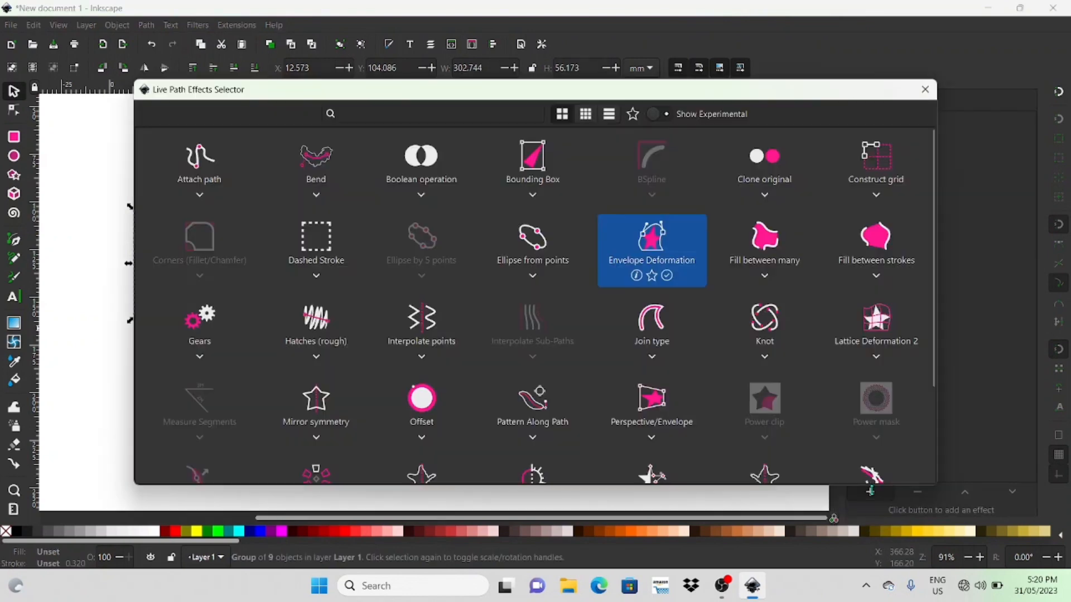
{"action": "mouse_move", "coordinate": [524, 191]}
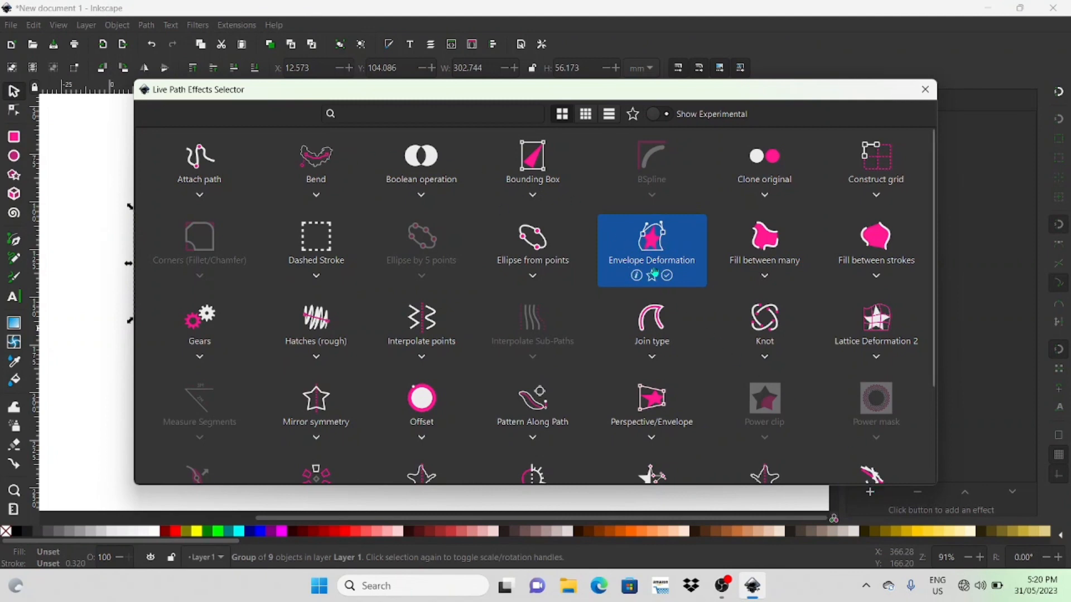
{"action": "mouse_move", "coordinate": [482, 223]}
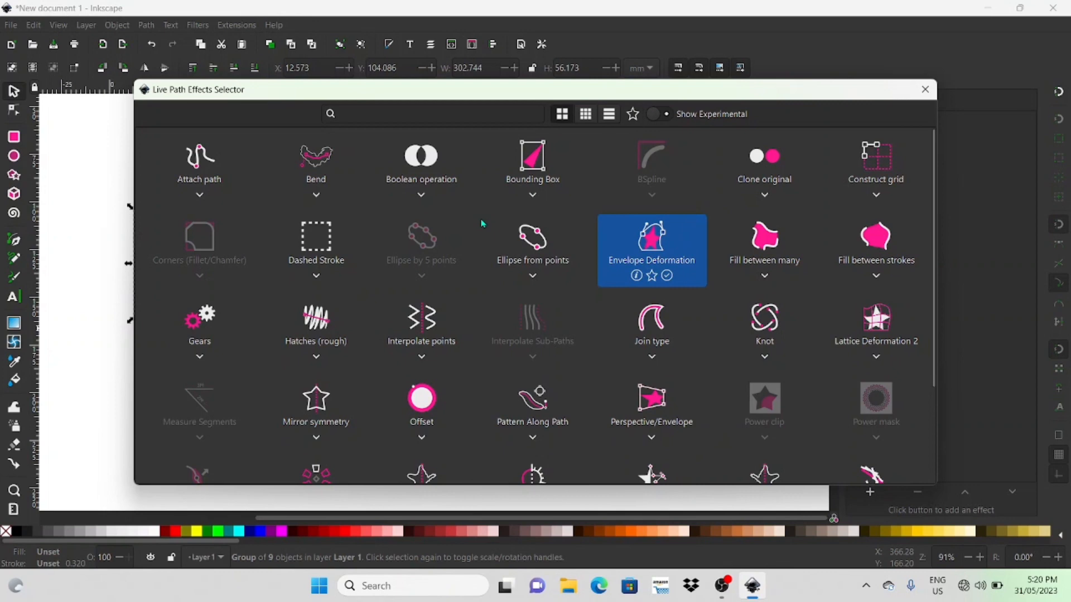
{"action": "mouse_move", "coordinate": [355, 172]}
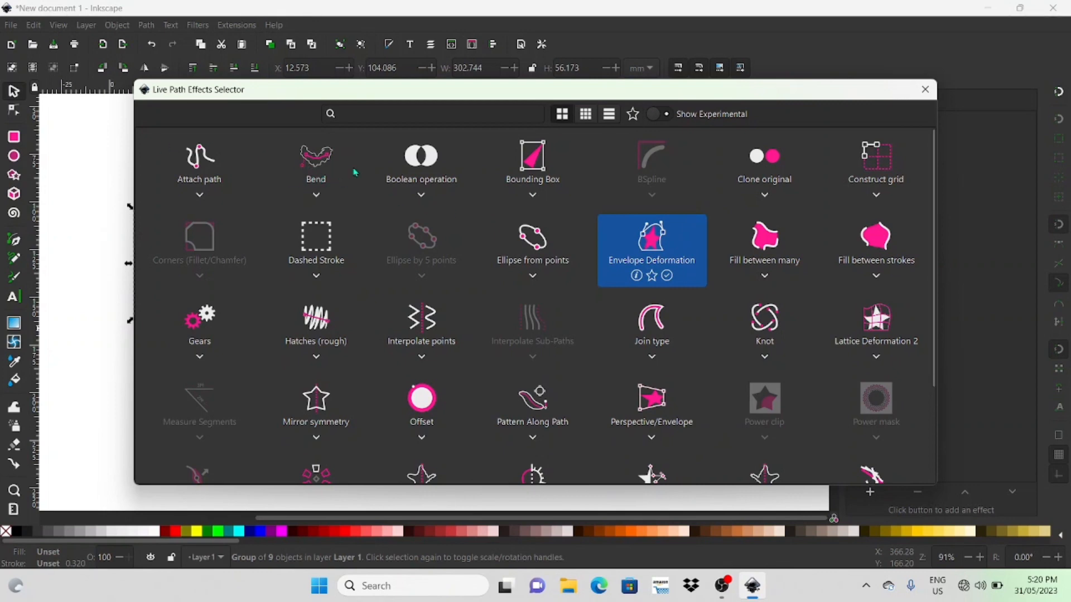
{"action": "mouse_move", "coordinate": [346, 290]}
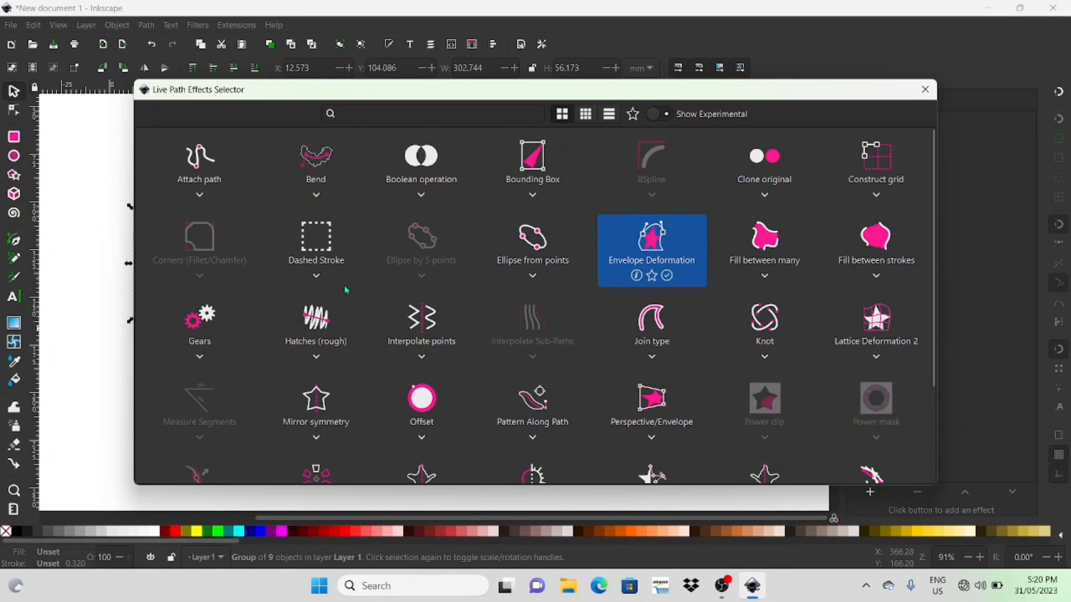
{"action": "scroll", "scroll_direction": "down", "scroll_amount": 3}
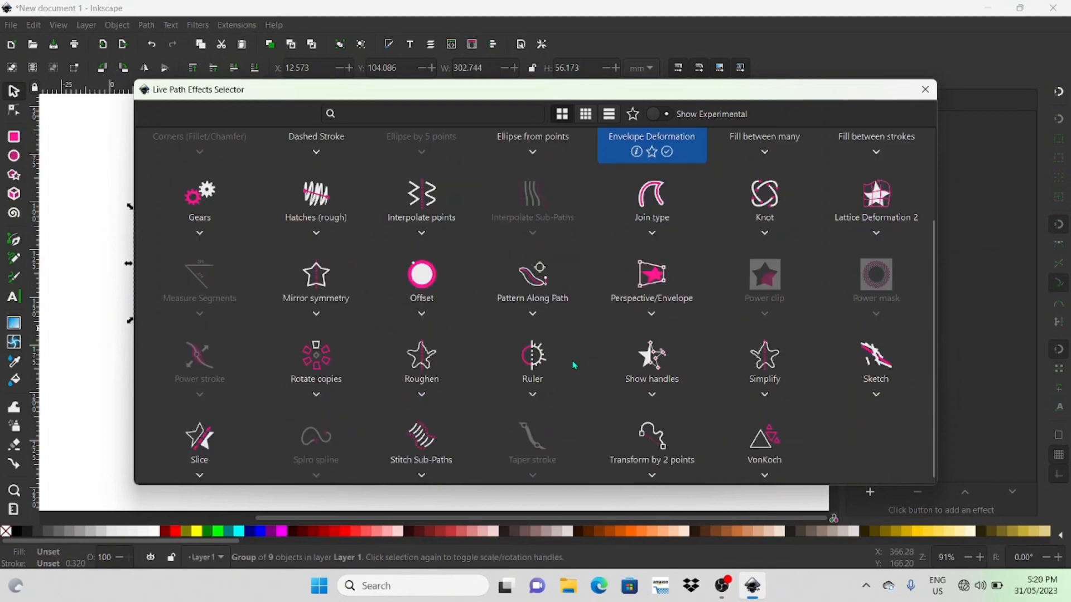
{"action": "mouse_move", "coordinate": [608, 397]}
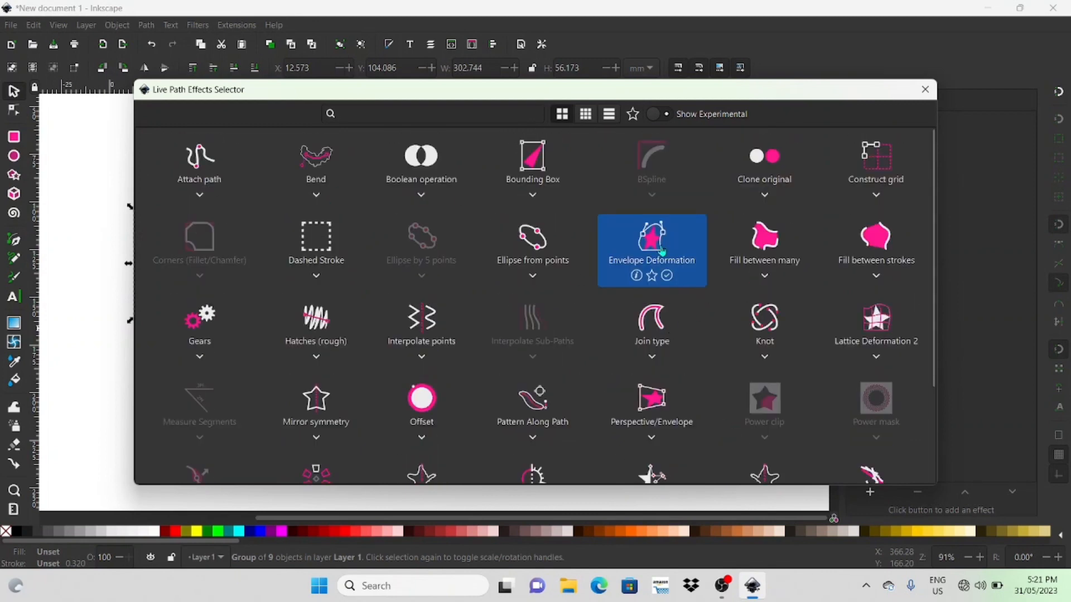
{"action": "left_click", "coordinate": [651, 241]}
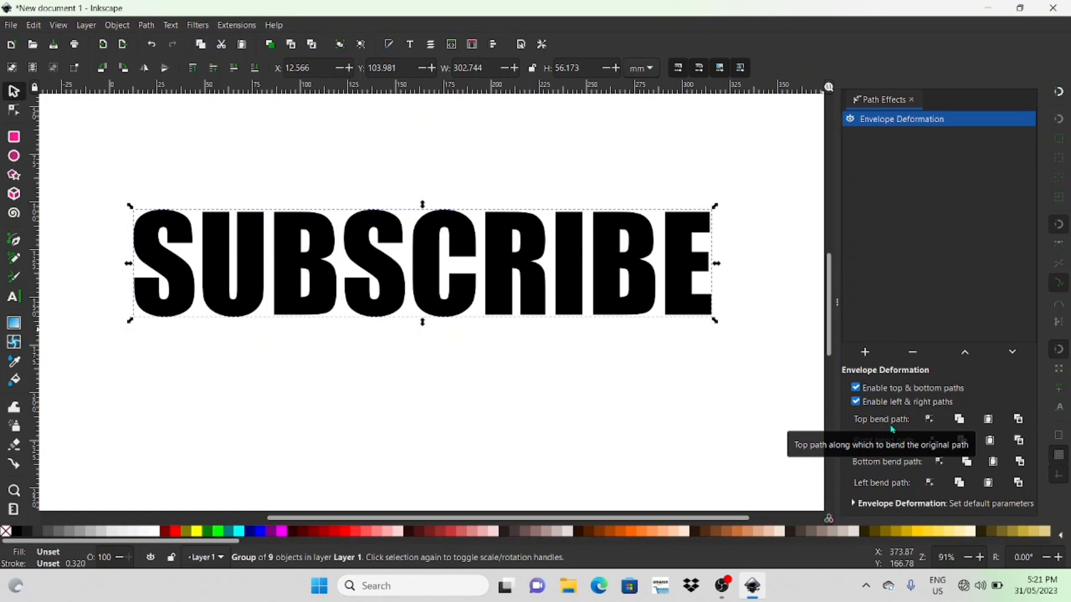
{"action": "mouse_move", "coordinate": [980, 430]}
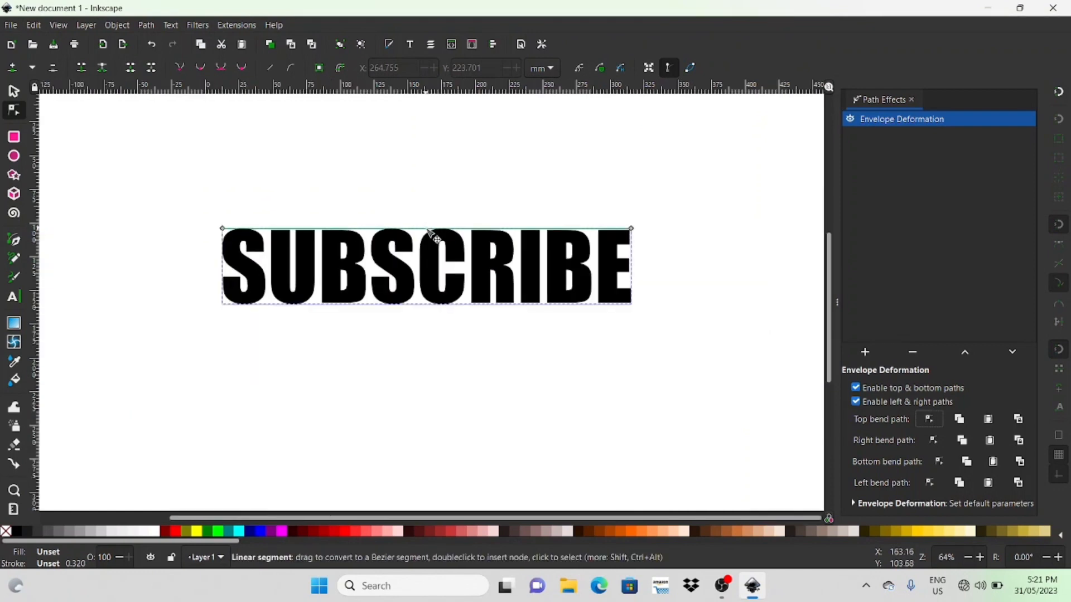
Drag the top bend path up so SUBSCRIBE's top edge arches highest in the middle.
{"action": "left_click_drag", "start_coordinate": [426, 228], "coordinate": [425, 219]}
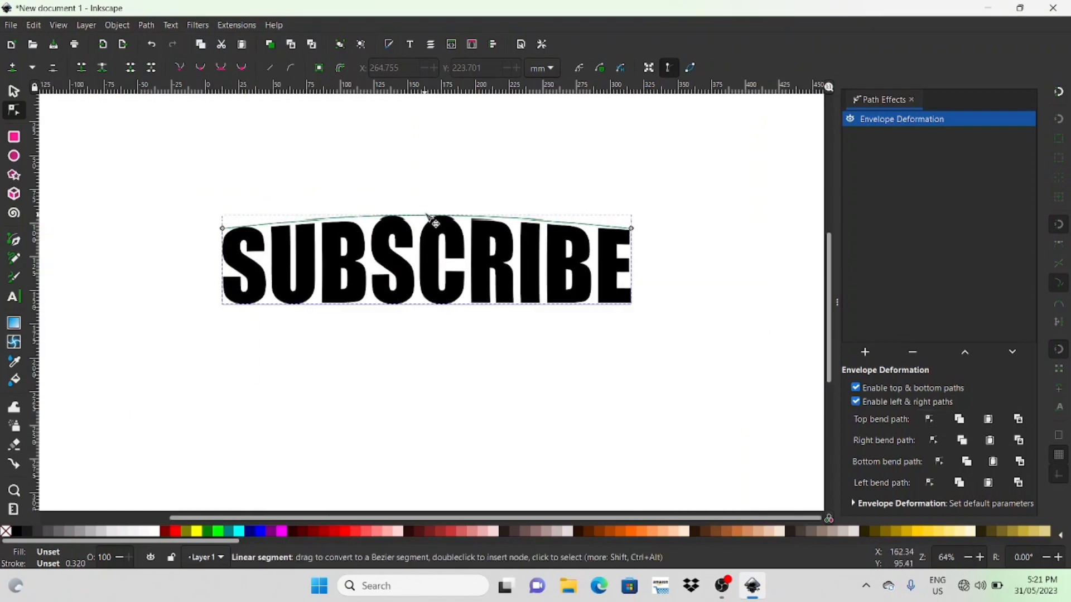
{"action": "left_click_drag", "start_coordinate": [431, 219], "coordinate": [431, 203]}
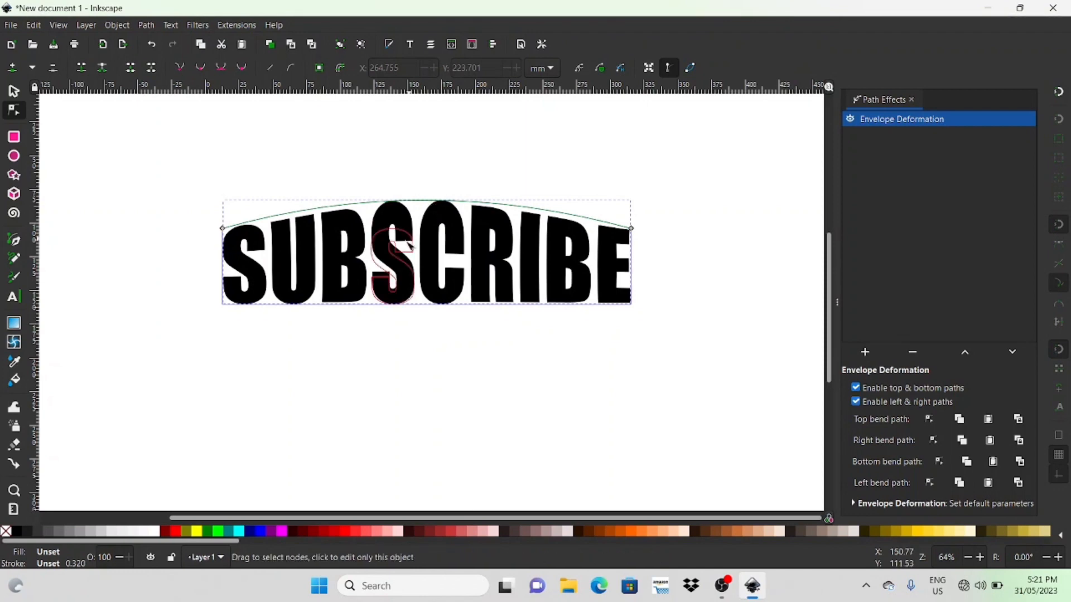
{"action": "mouse_move", "coordinate": [346, 320]}
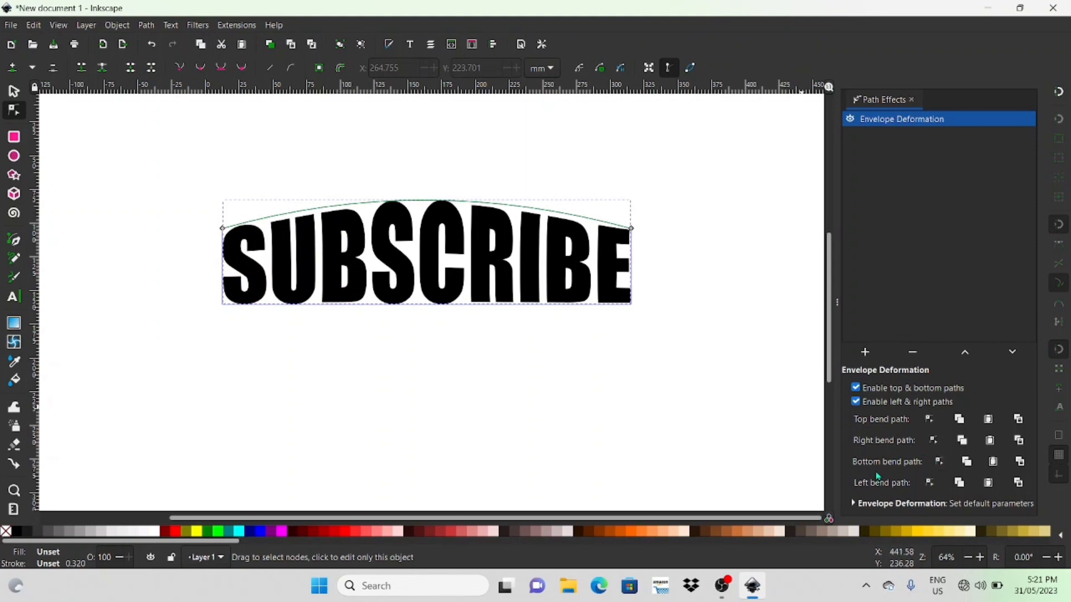
Edit the bottom bend path and bow SUBSCRIBE's bottom edge downward into a barrel shape.
{"action": "left_click", "coordinate": [939, 462]}
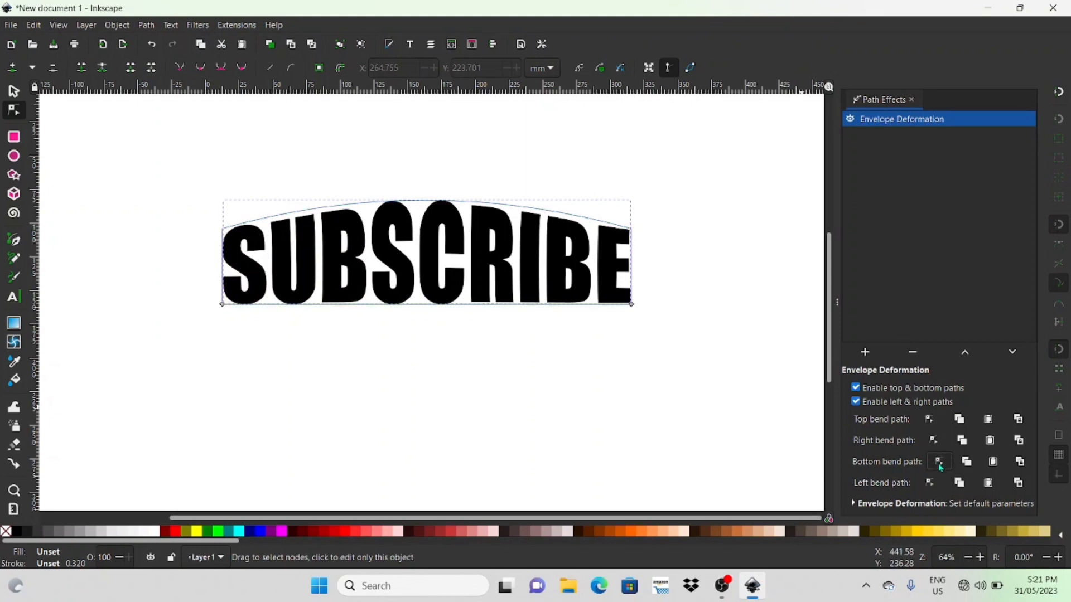
{"action": "mouse_move", "coordinate": [428, 311]}
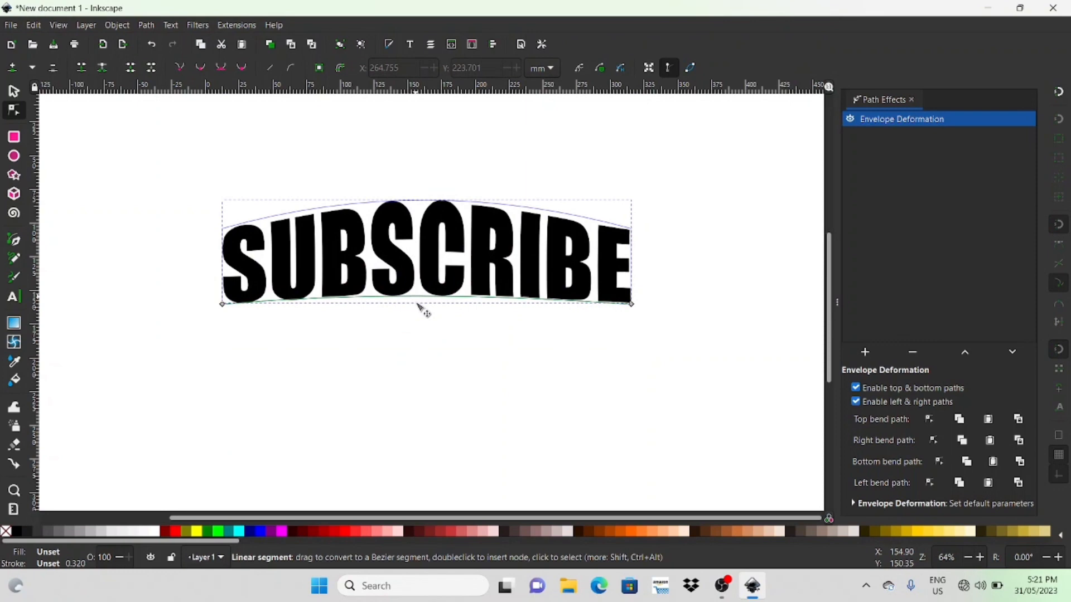
{"action": "left_click_drag", "start_coordinate": [425, 304], "coordinate": [425, 339]}
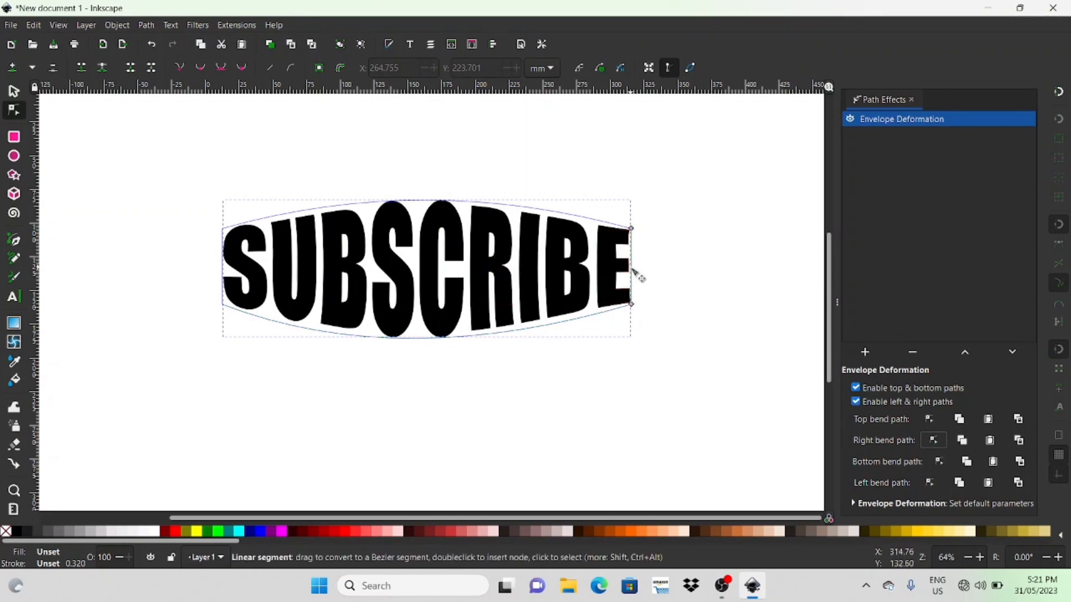
Try bending SUBSCRIBE's right edge inward, leaving the sides straight after the undo.
{"action": "left_click_drag", "start_coordinate": [631, 267], "coordinate": [639, 276]}
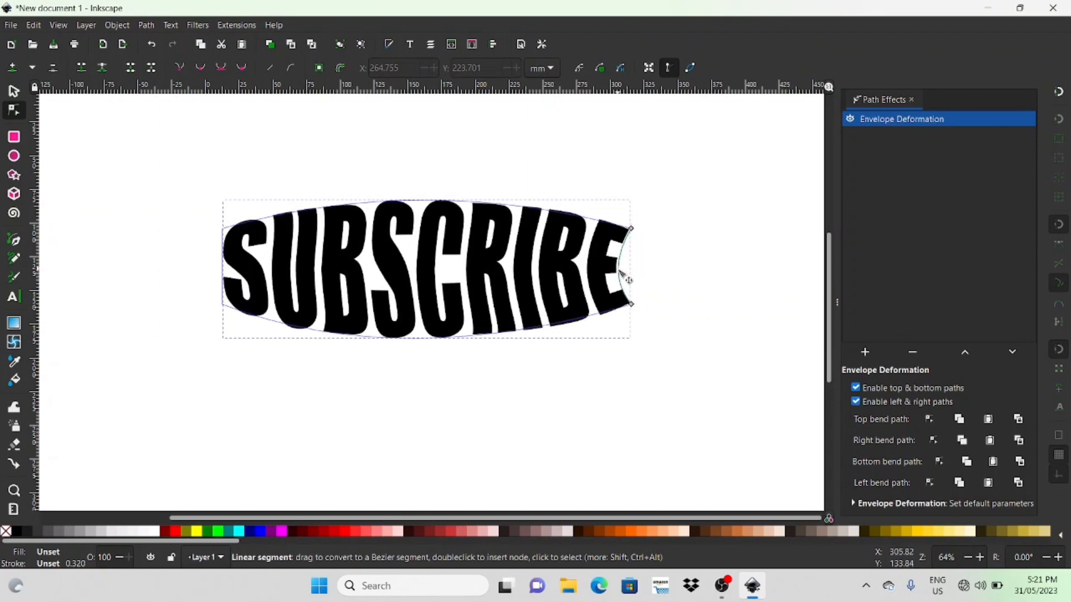
{"action": "left_click_drag", "start_coordinate": [627, 267], "coordinate": [628, 267]}
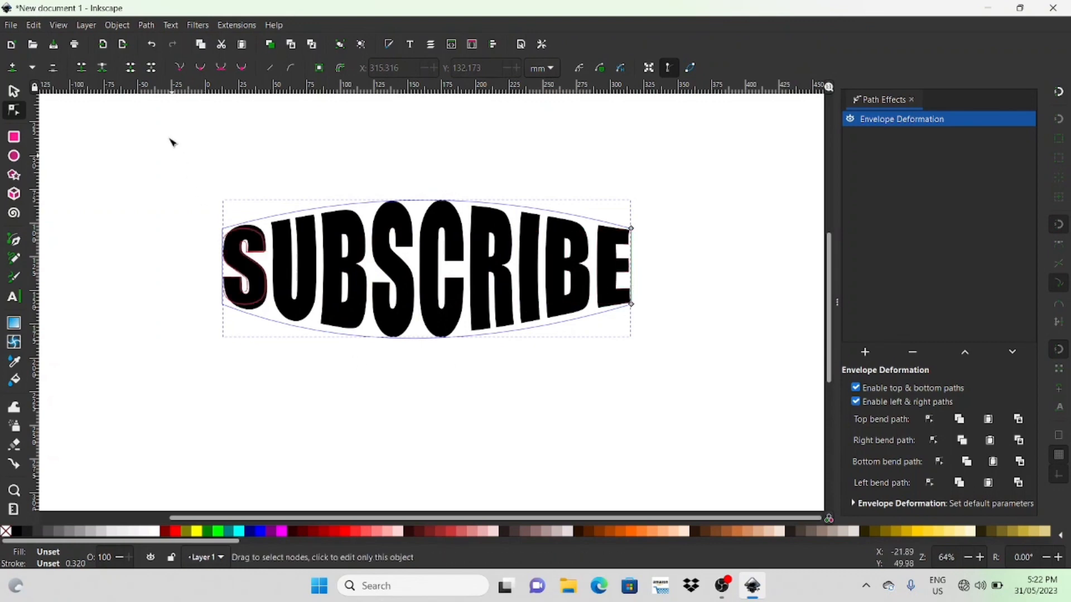
Select the warped SUBSCRIBE group and move it up near the top of the page.
{"action": "left_click", "coordinate": [146, 25]}
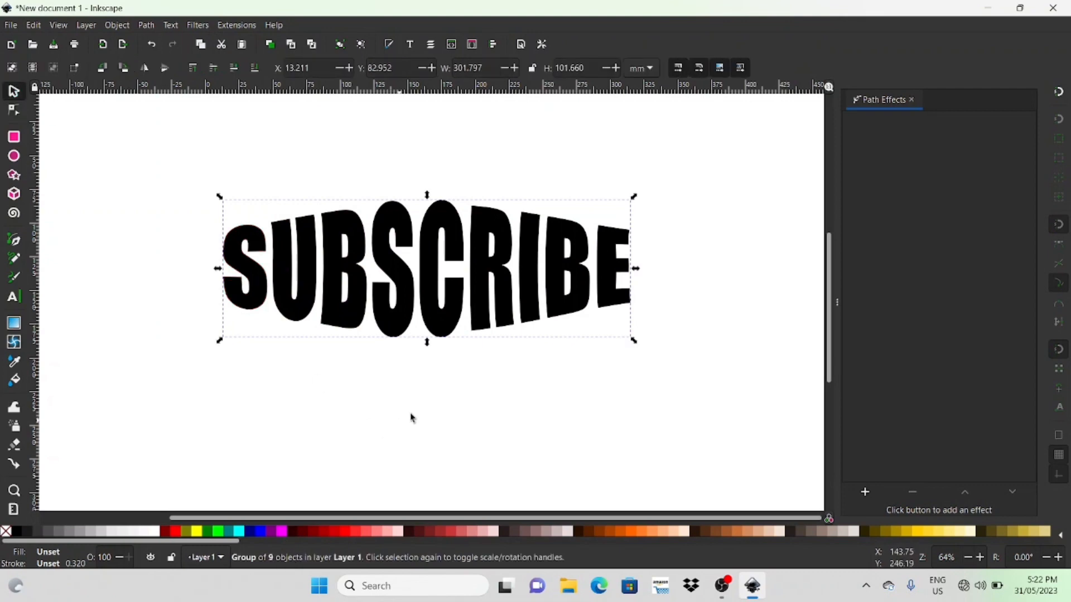
{"action": "left_click_drag", "start_coordinate": [427, 266], "coordinate": [454, 202]}
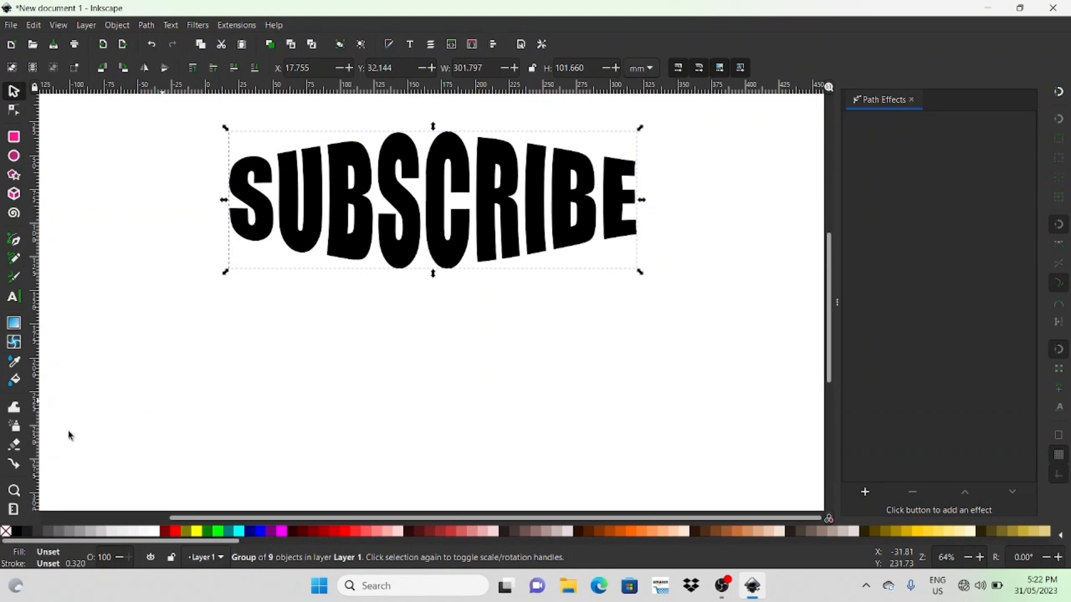
Type a second Impact word LIKE below SUBSCRIBE and scale it up larger.
{"action": "left_click", "coordinate": [13, 297]}
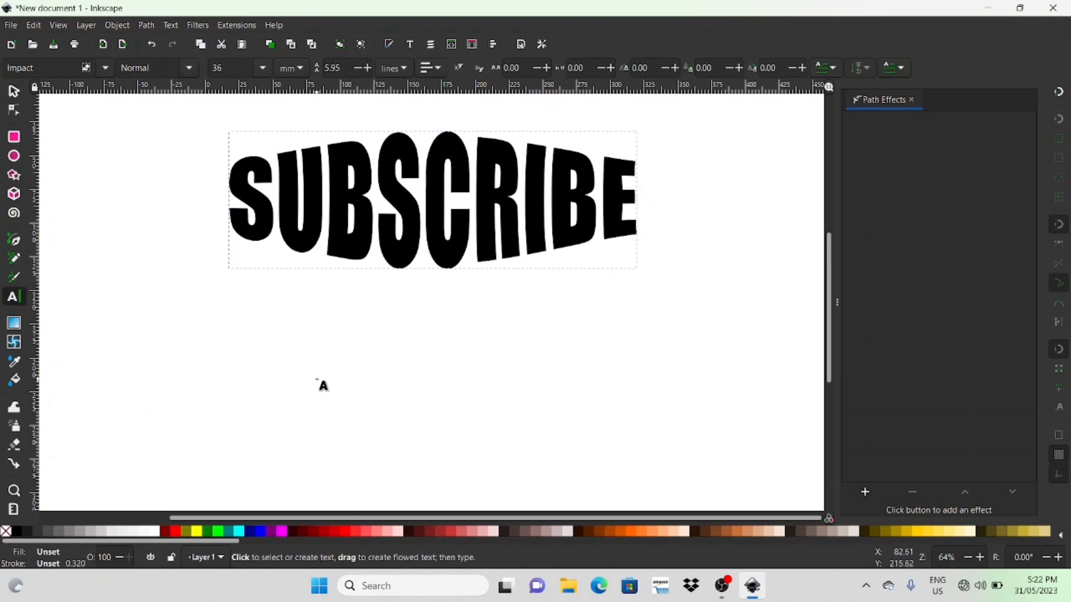
{"action": "type", "text": "LIKE"}
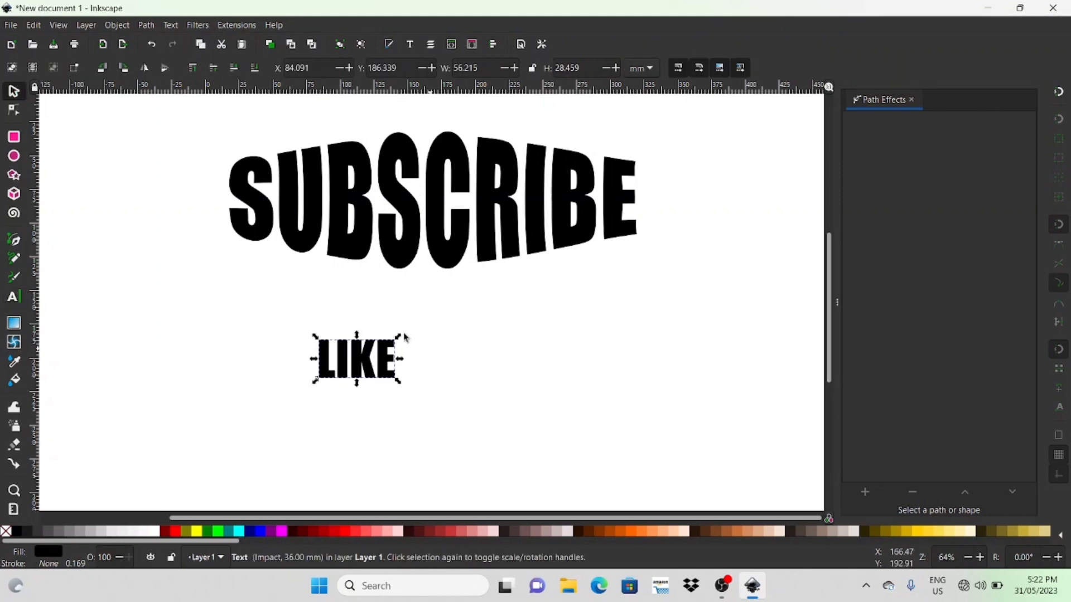
{"action": "left_click_drag", "start_coordinate": [409, 334], "coordinate": [498, 290]}
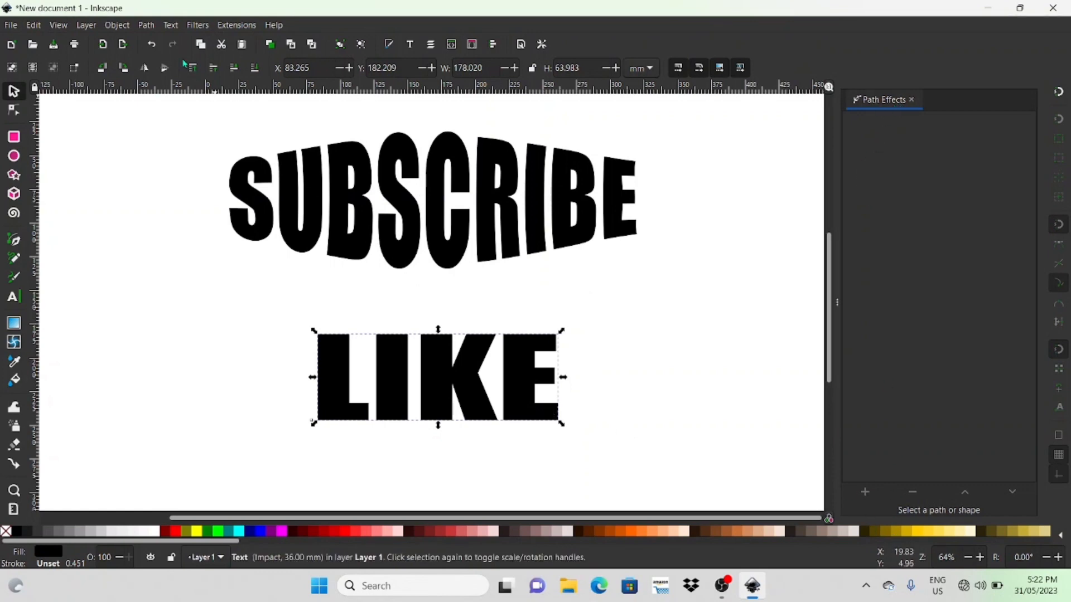
{"action": "left_click", "coordinate": [146, 24]}
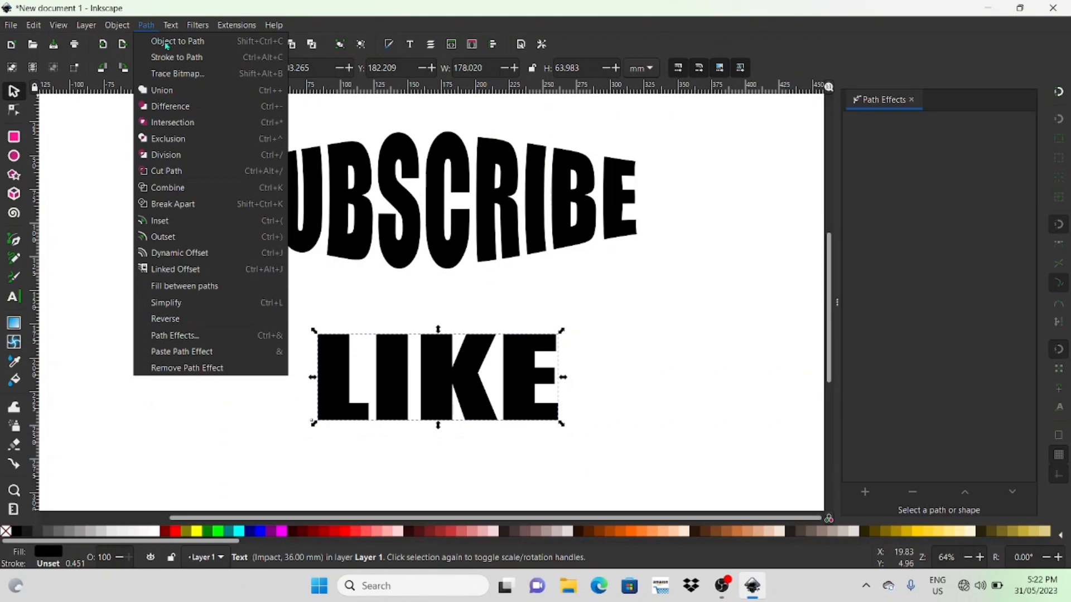
{"action": "mouse_move", "coordinate": [407, 210]}
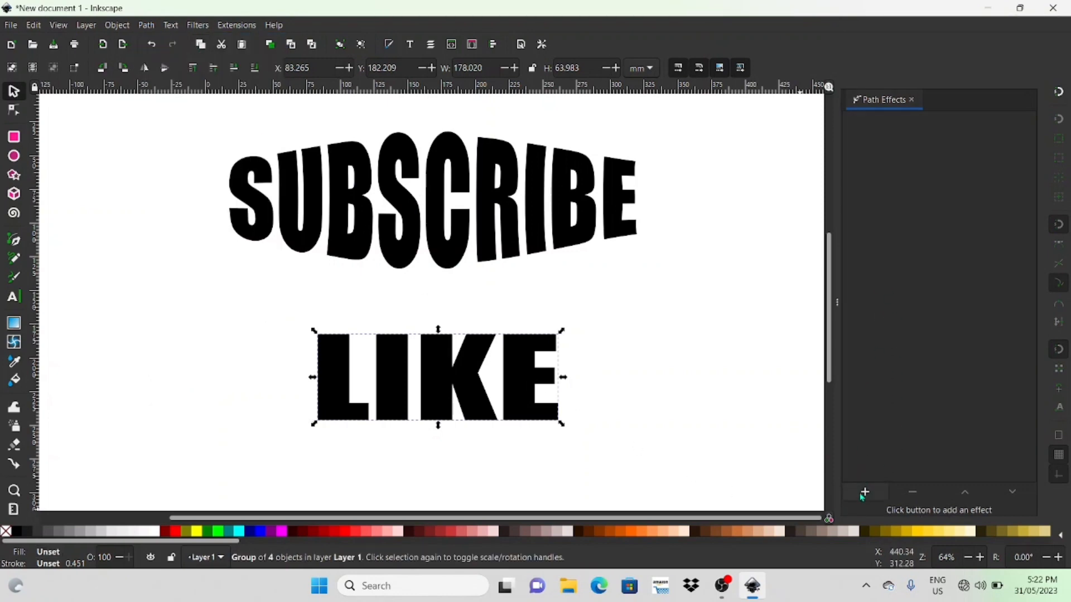
Add a Bend path effect to the LIKE letter paths.
{"action": "left_click", "coordinate": [864, 492]}
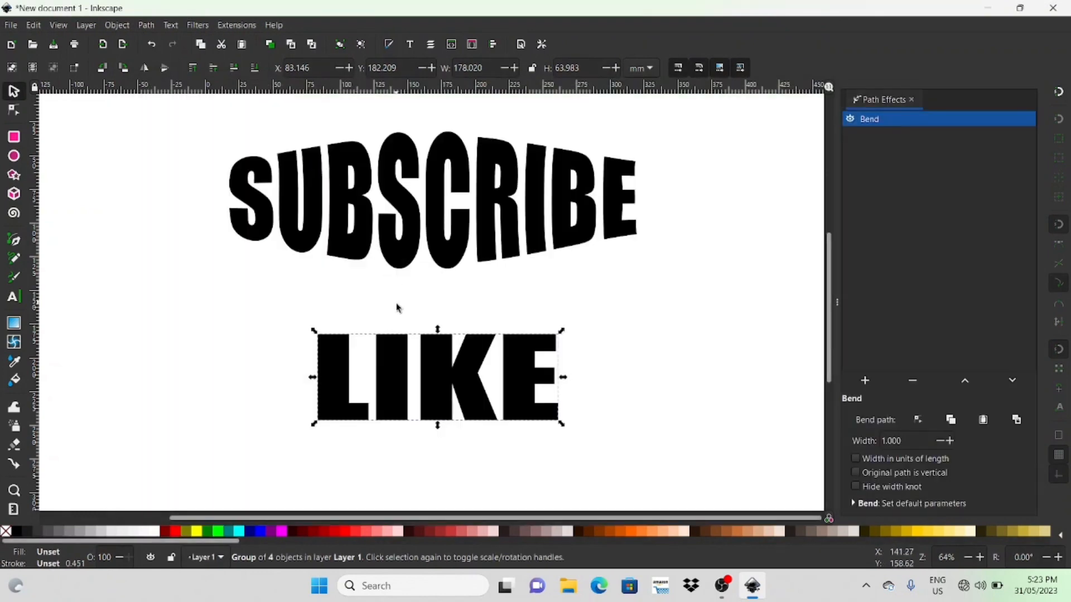
{"action": "mouse_move", "coordinate": [870, 411]}
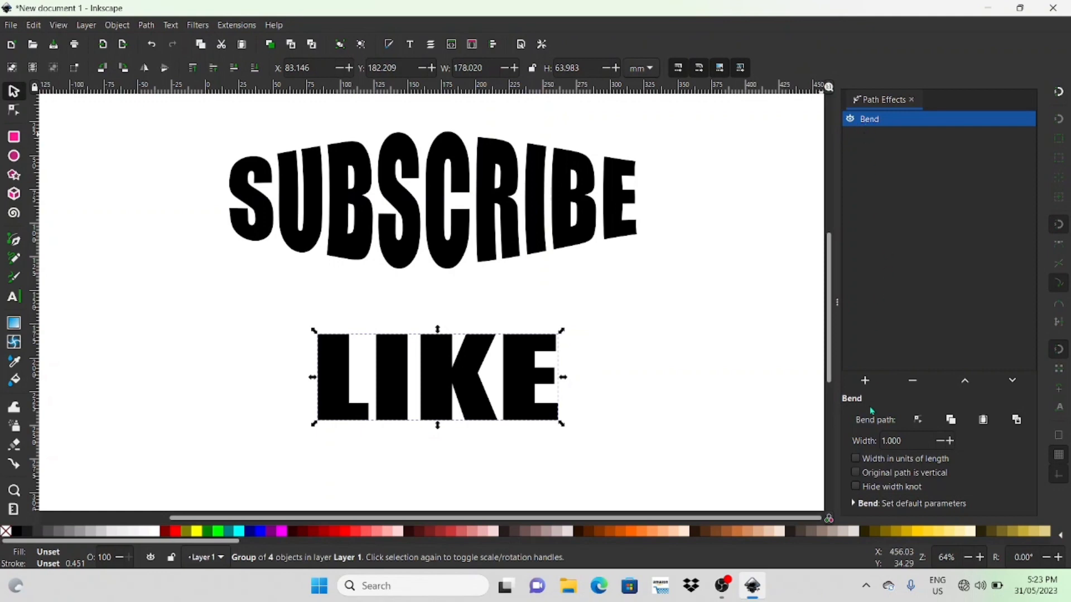
{"action": "mouse_move", "coordinate": [919, 419]}
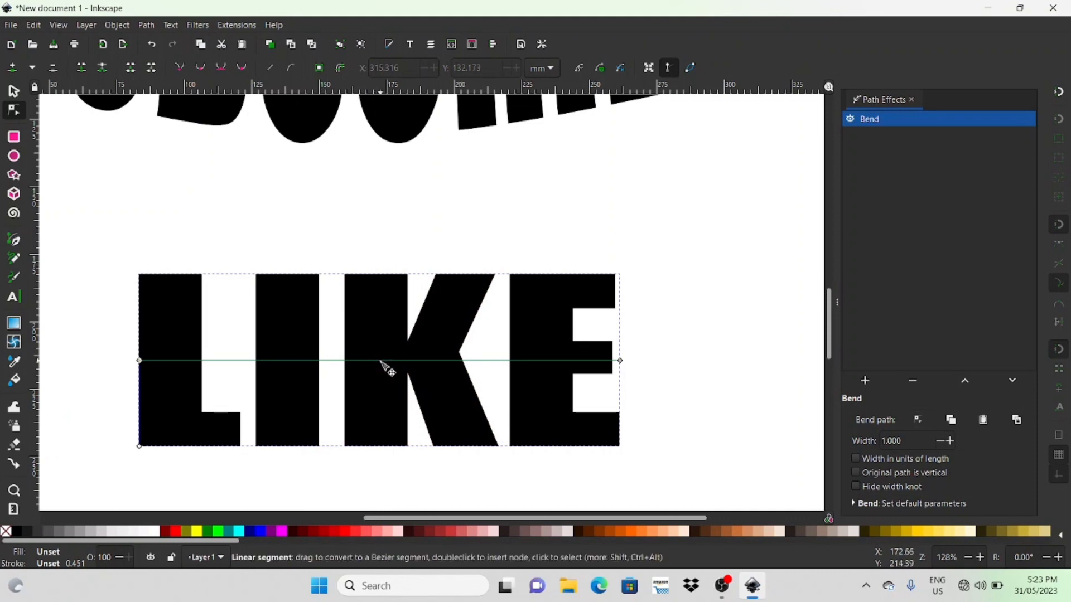
Drag the bend path so LIKE curves down then into a wavy S shape.
{"action": "left_click_drag", "start_coordinate": [383, 360], "coordinate": [383, 312]}
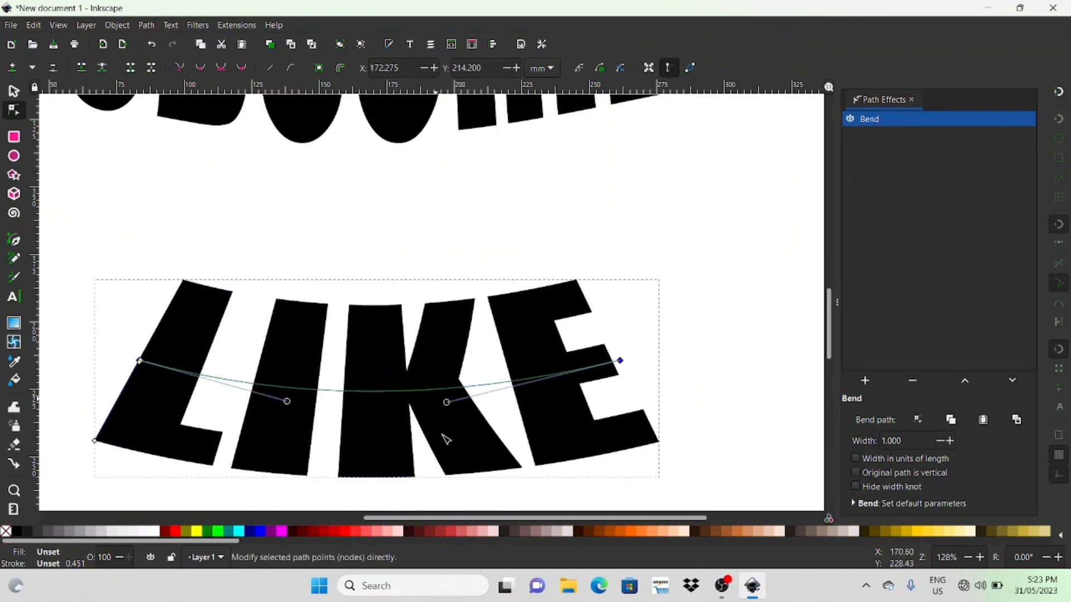
{"action": "left_click_drag", "start_coordinate": [447, 402], "coordinate": [504, 390]}
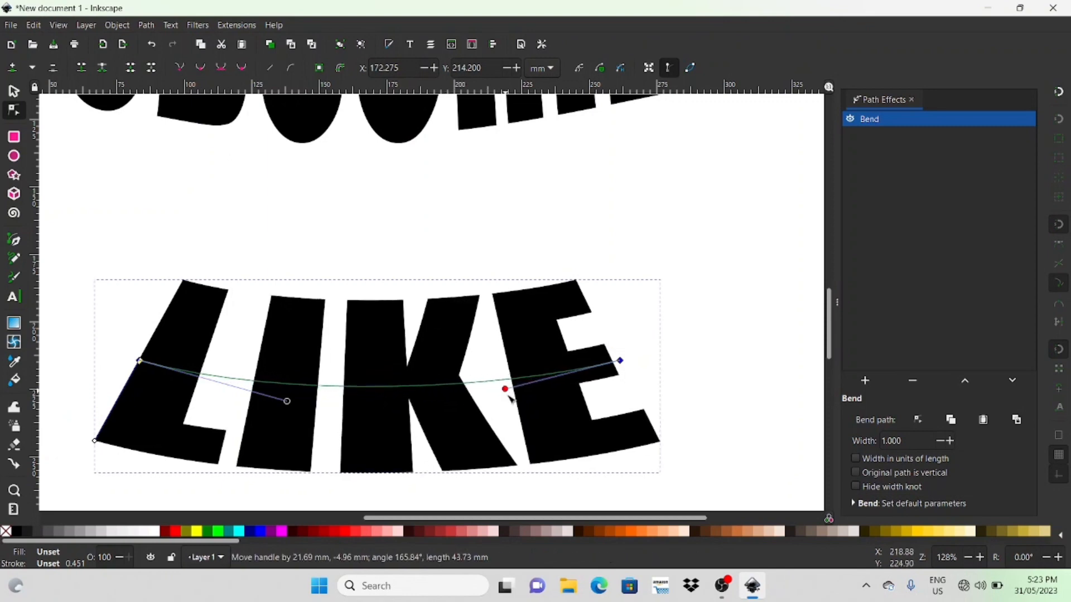
{"action": "left_click_drag", "start_coordinate": [504, 390], "coordinate": [508, 434]}
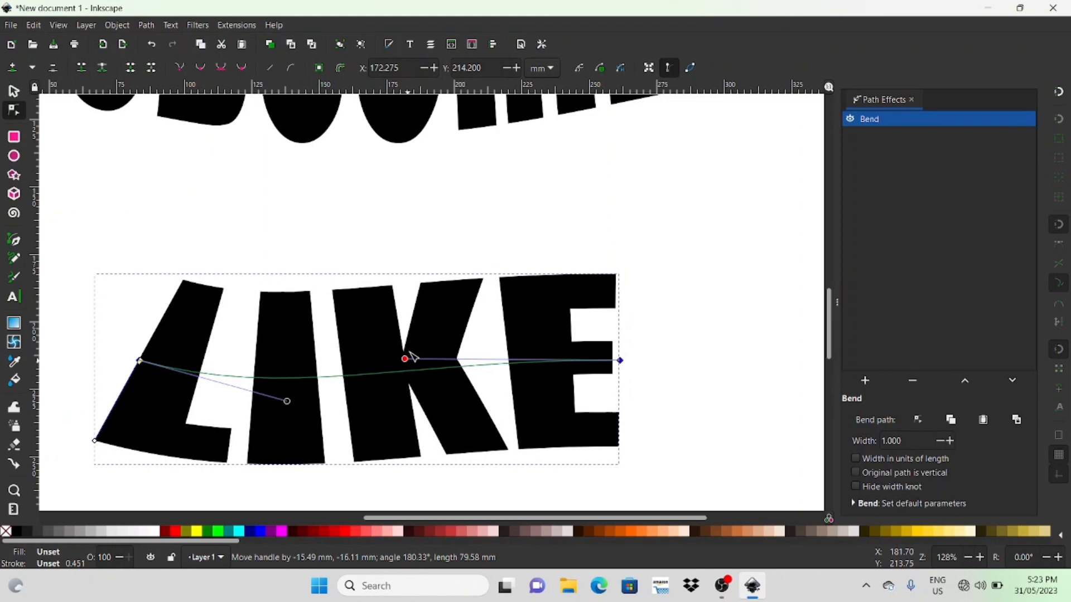
{"action": "left_click_drag", "start_coordinate": [404, 358], "coordinate": [447, 300]}
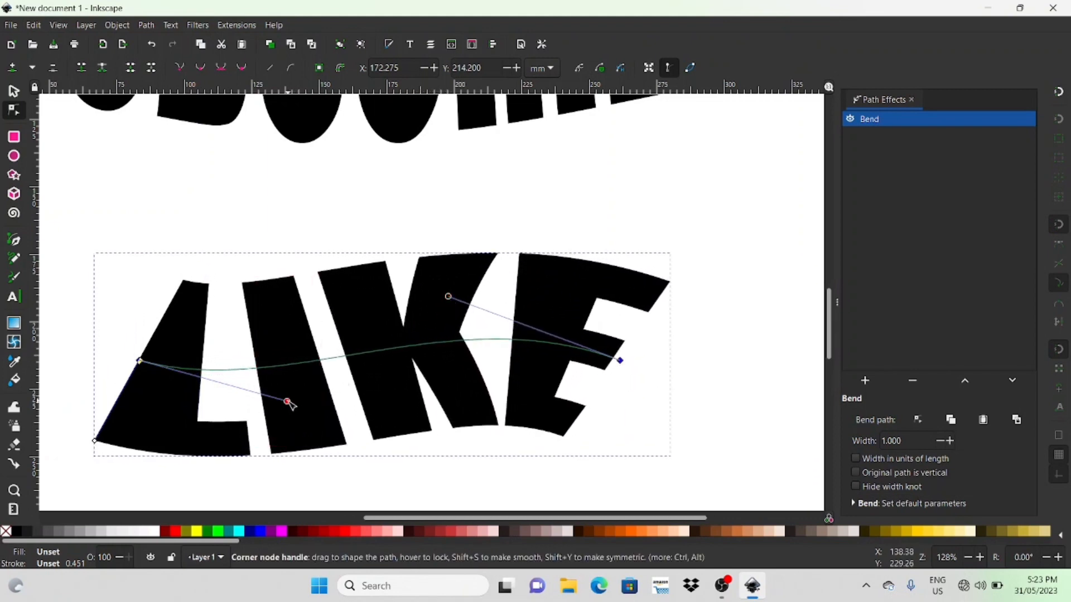
Refine the bend handles so LIKE arches upward toward its right end.
{"action": "left_click_drag", "start_coordinate": [287, 402], "coordinate": [338, 334]}
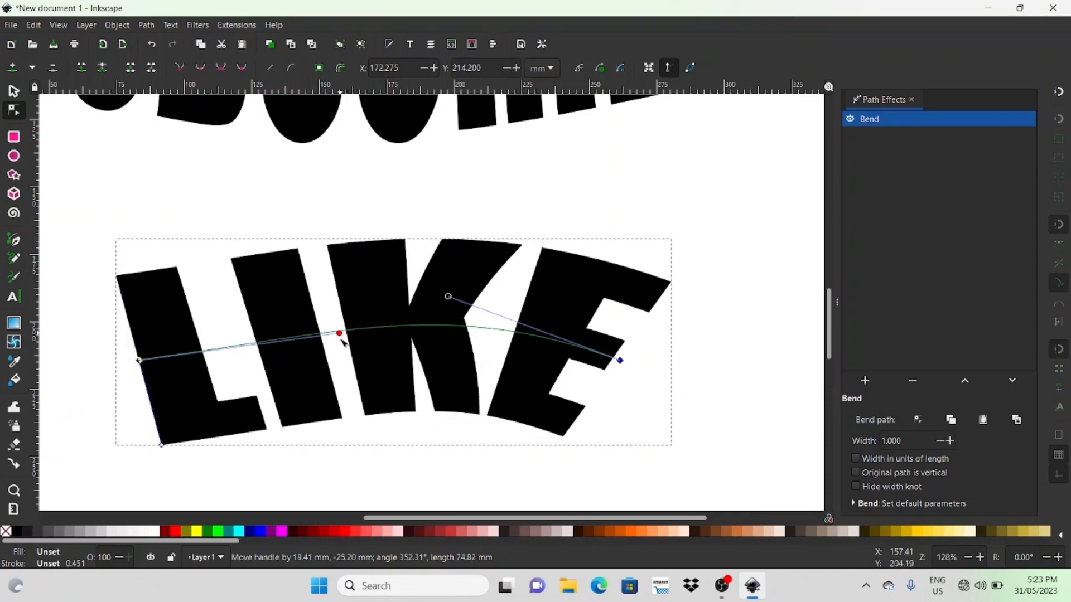
{"action": "left_click_drag", "start_coordinate": [339, 334], "coordinate": [304, 388]}
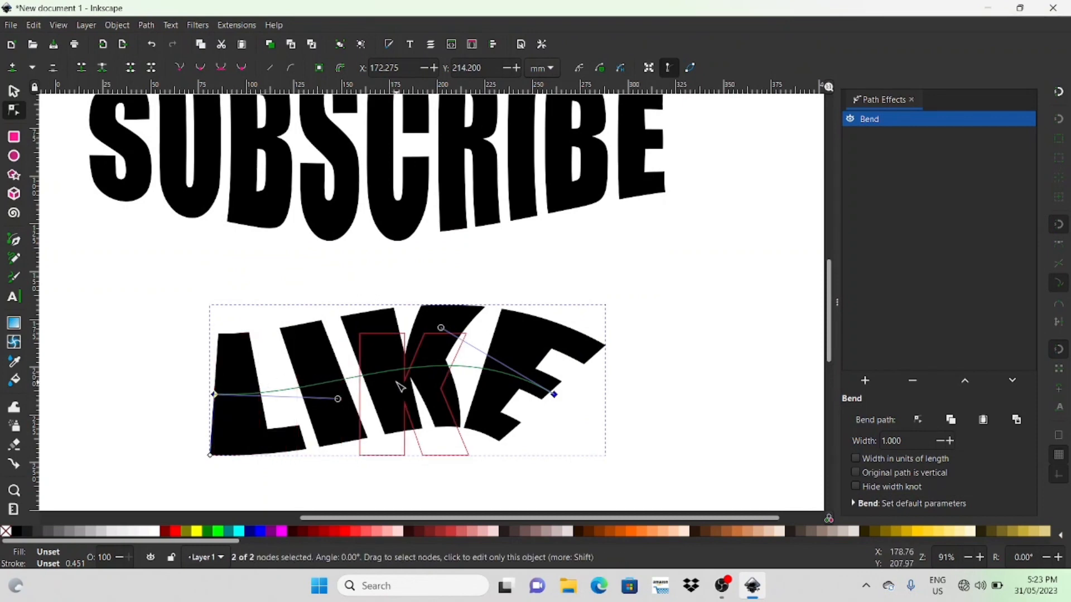
{"action": "left_click_drag", "start_coordinate": [399, 386], "coordinate": [476, 399]}
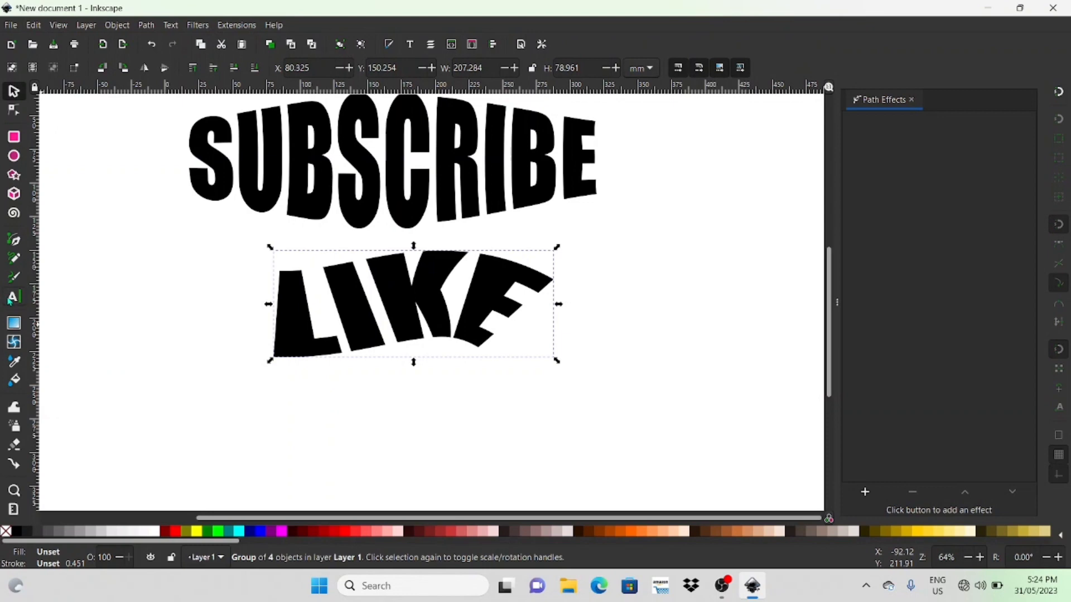
Add the word WOODENDAYZ below LIKE and select it for repositioning.
{"action": "left_click", "coordinate": [13, 297]}
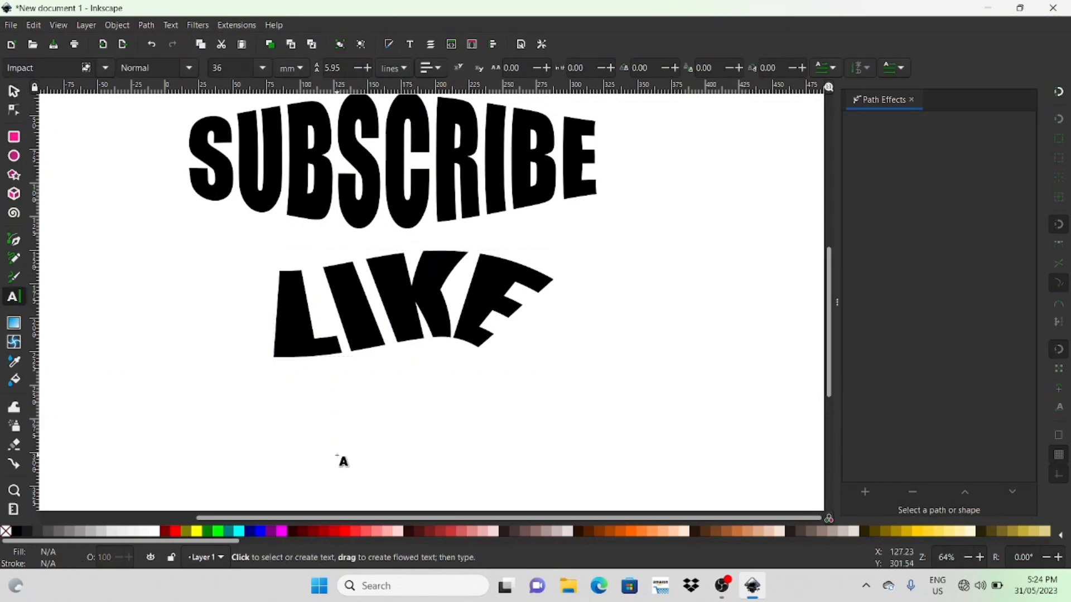
{"action": "type", "text": "WOODEND"}
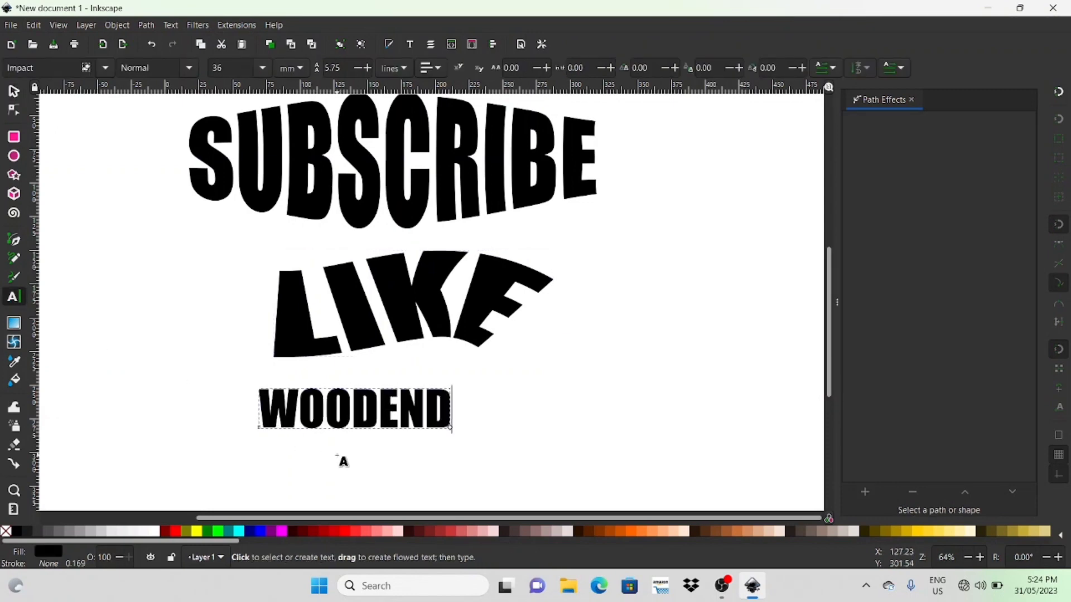
{"action": "type", "text": "AYZ"}
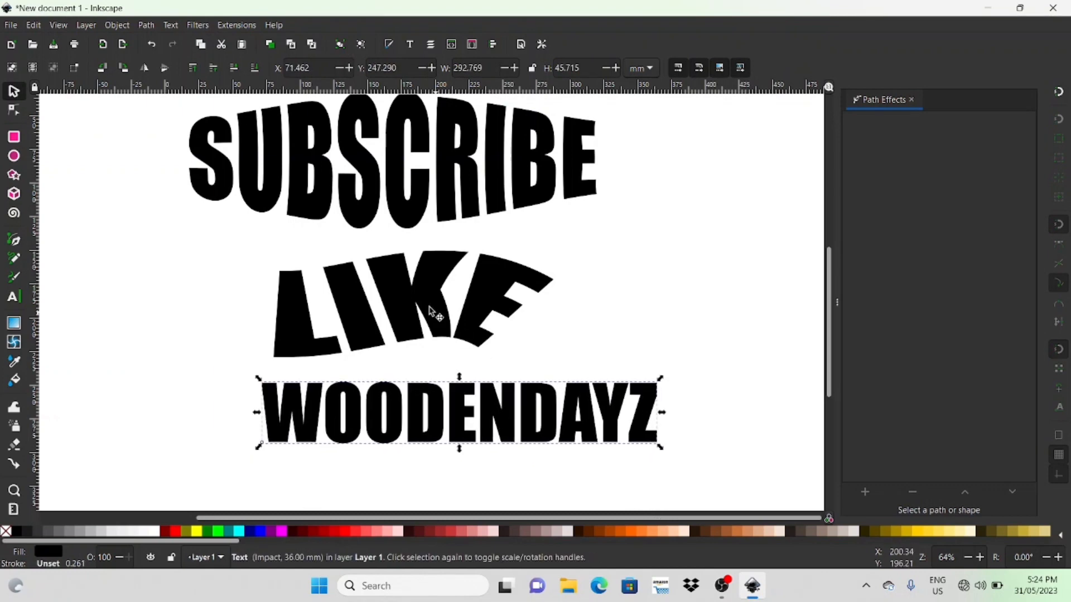
{"action": "left_click", "coordinate": [432, 316]}
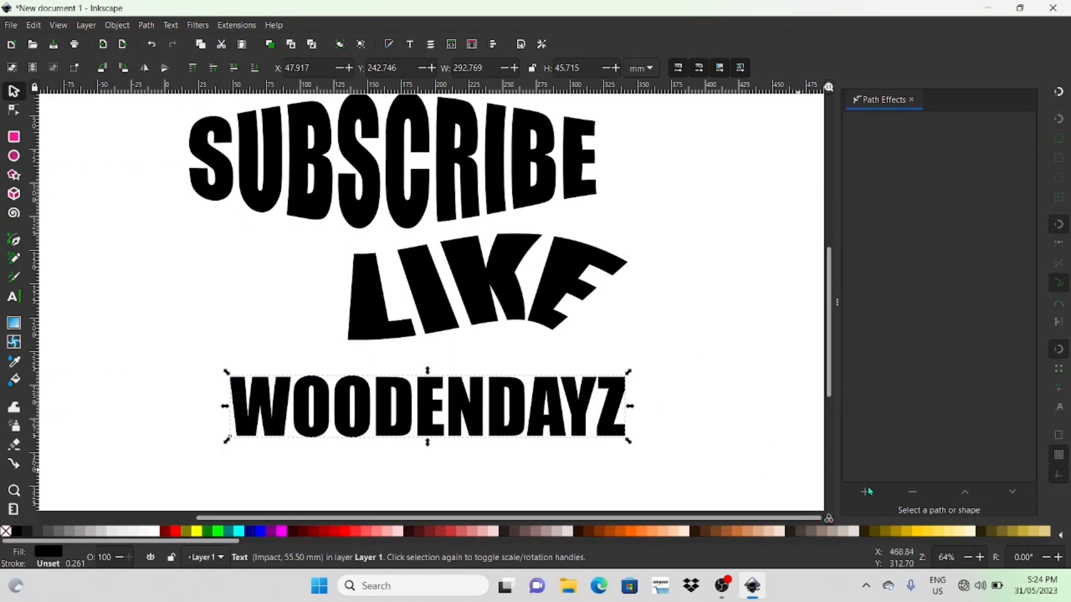
Convert WOODENDAYZ to paths and apply an Envelope Deformation path effect to it.
{"action": "left_click", "coordinate": [146, 25]}
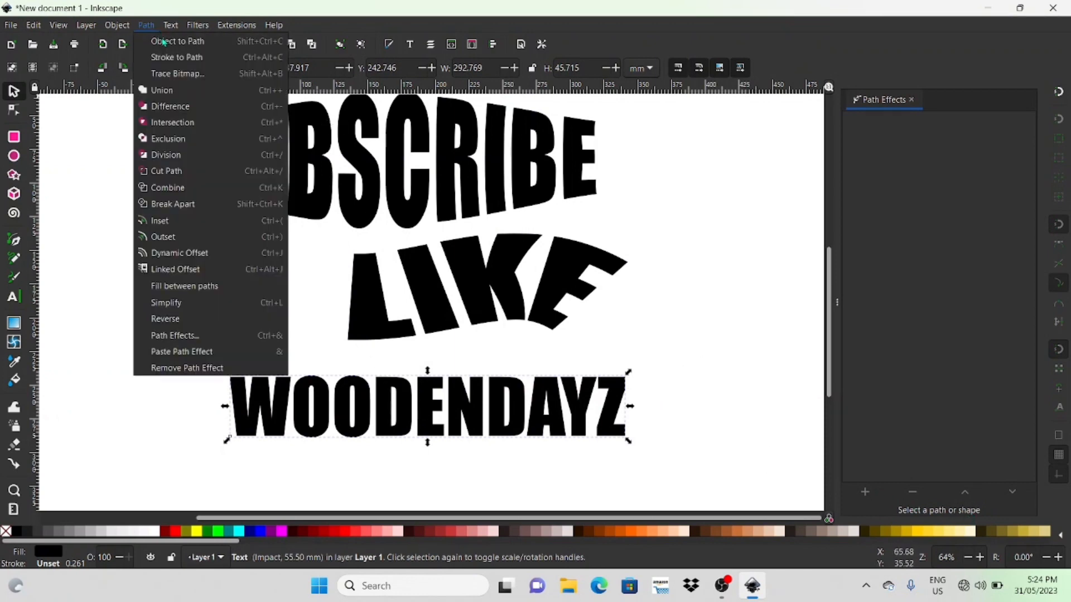
{"action": "left_click", "coordinate": [177, 40]}
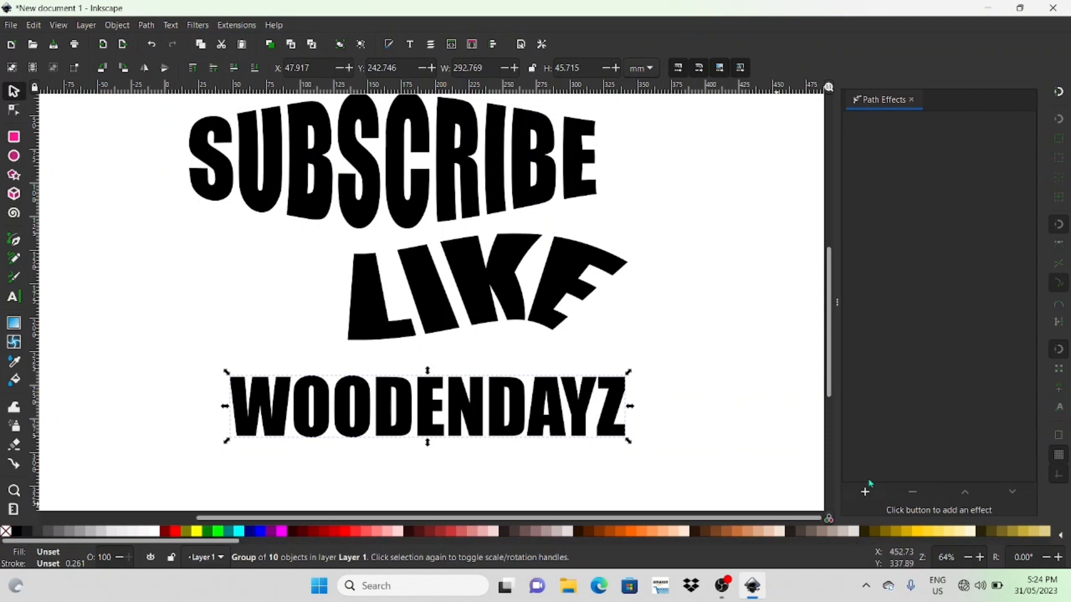
{"action": "left_click", "coordinate": [865, 492]}
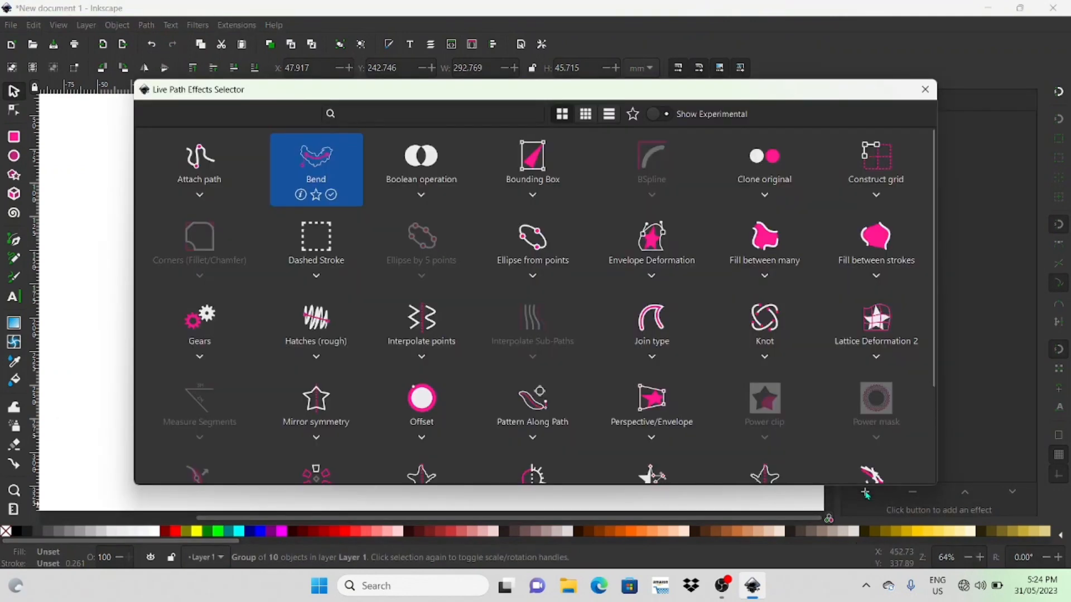
{"action": "mouse_move", "coordinate": [338, 177]}
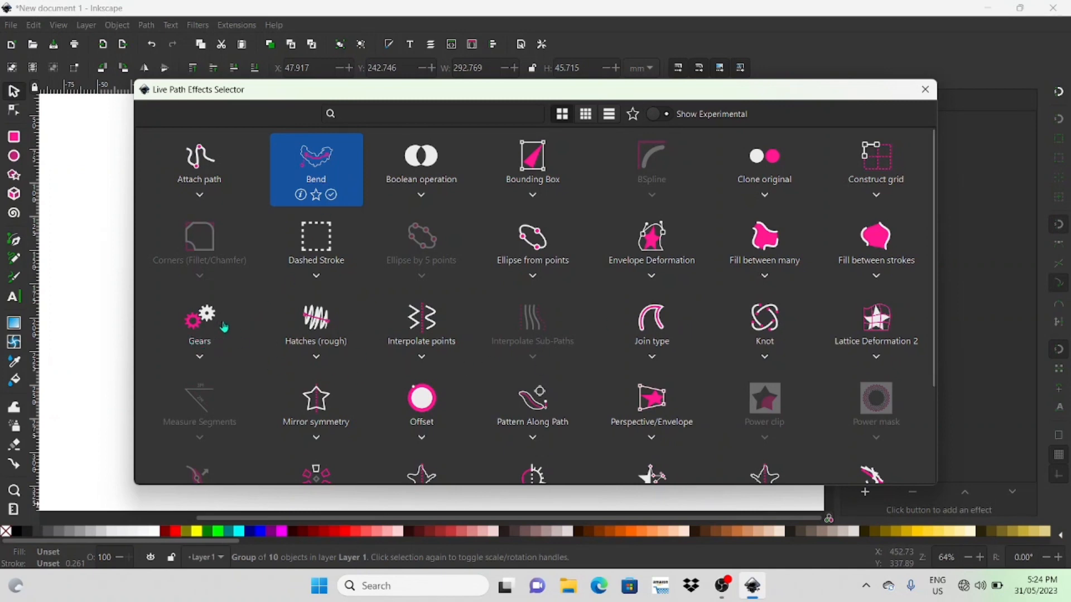
{"action": "mouse_move", "coordinate": [654, 258]}
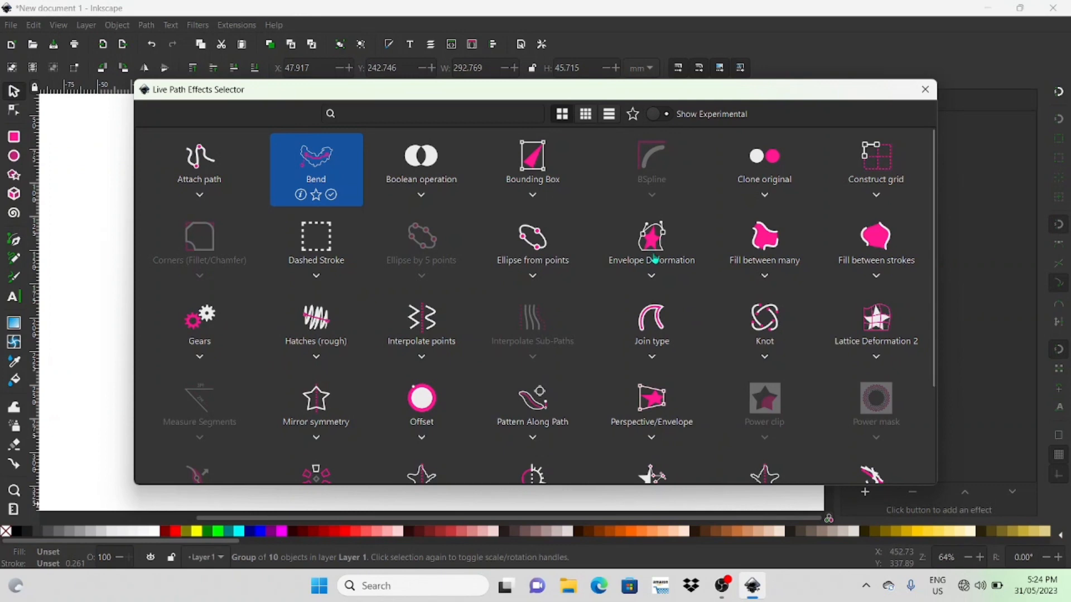
{"action": "scroll", "scroll_direction": "down", "scroll_amount": 3}
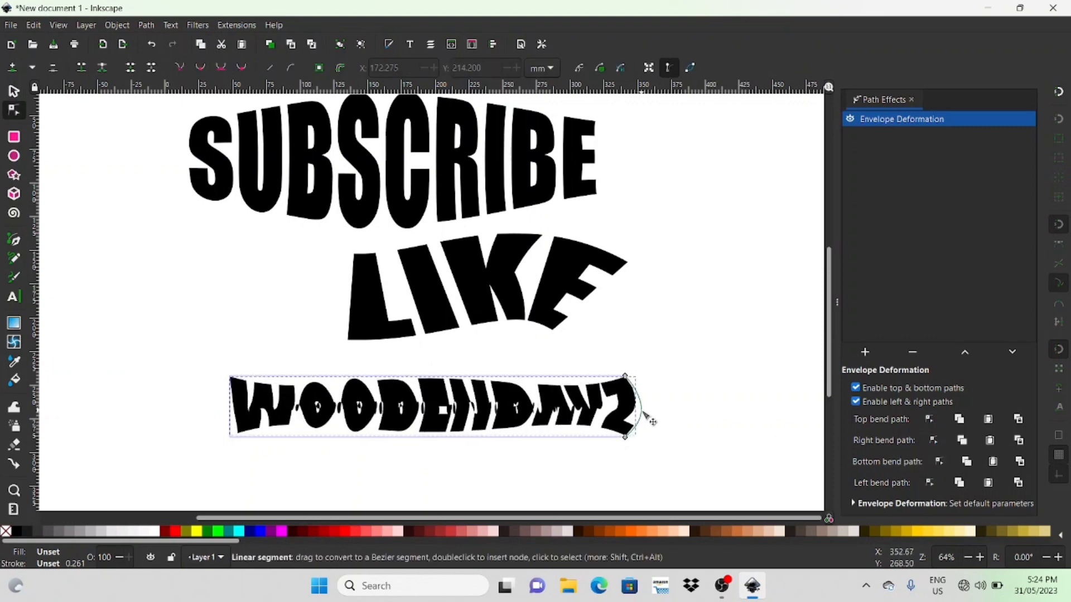
Curve the bottom edge of WOODENDAYZ so it sags downward.
{"action": "left_click_drag", "start_coordinate": [624, 421], "coordinate": [623, 437]}
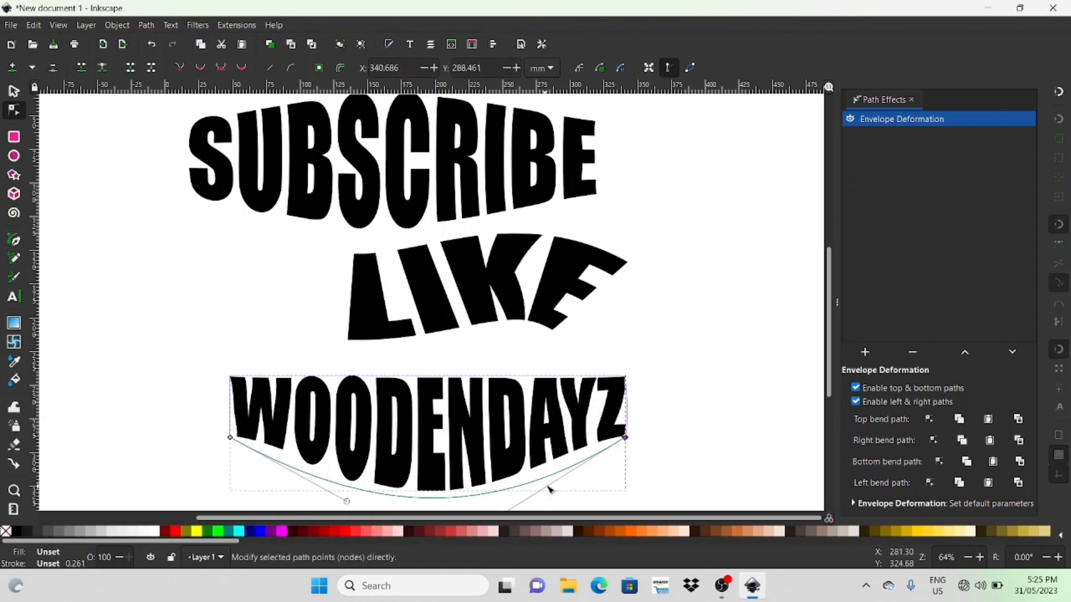
{"action": "left_click_drag", "start_coordinate": [549, 491], "coordinate": [508, 452]}
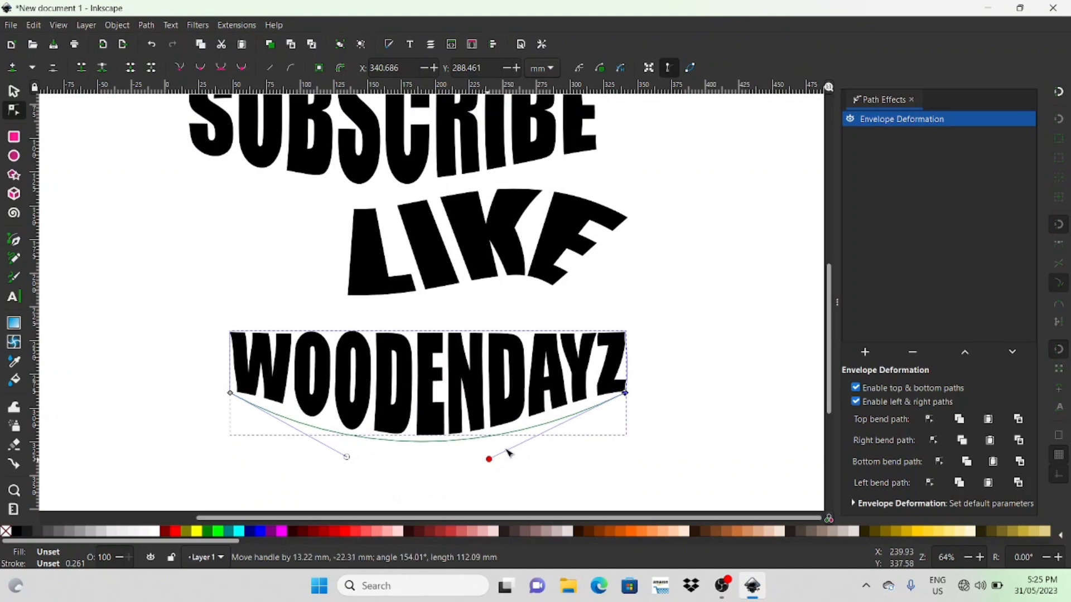
{"action": "left_click_drag", "start_coordinate": [489, 459], "coordinate": [635, 344]}
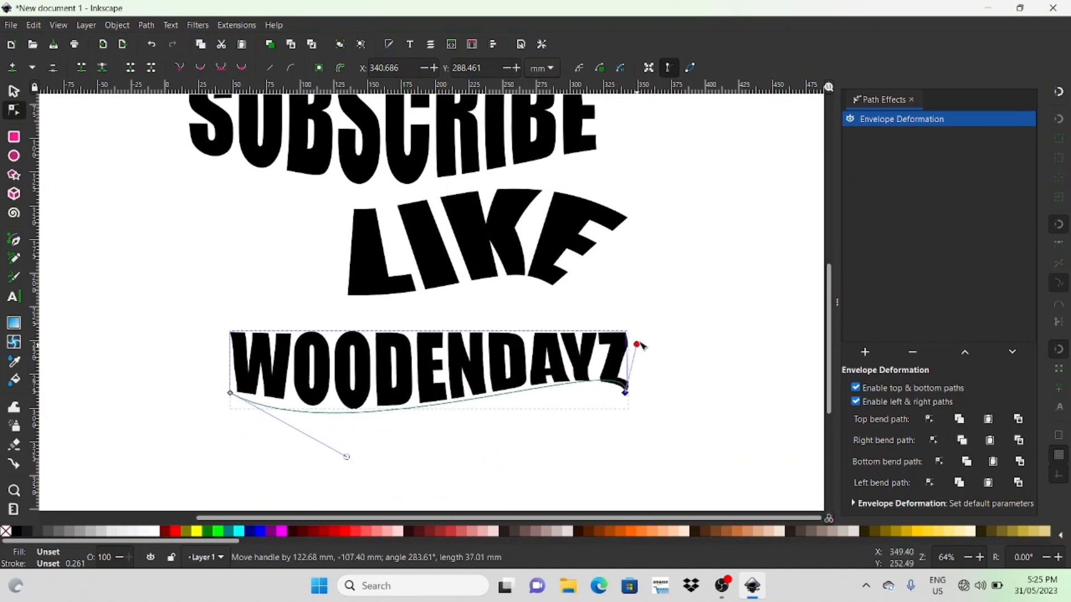
{"action": "left_click_drag", "start_coordinate": [635, 345], "coordinate": [568, 351]}
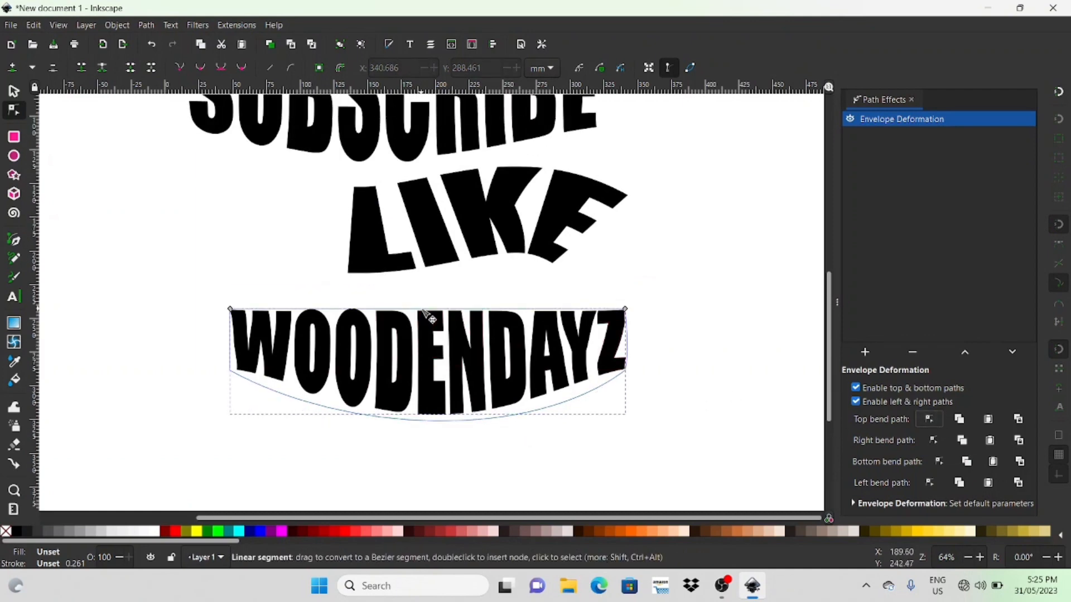
Arch the top edge of WOODENDAYZ upward, giving the word a lens shape.
{"action": "left_click_drag", "start_coordinate": [427, 309], "coordinate": [424, 287]}
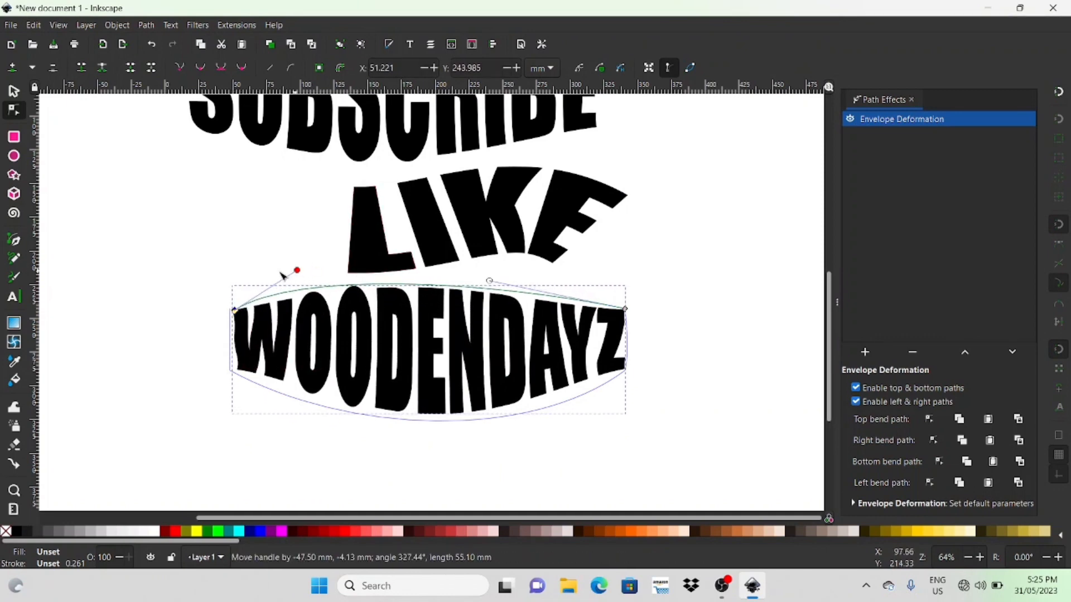
{"action": "left_click_drag", "start_coordinate": [296, 271], "coordinate": [422, 375]}
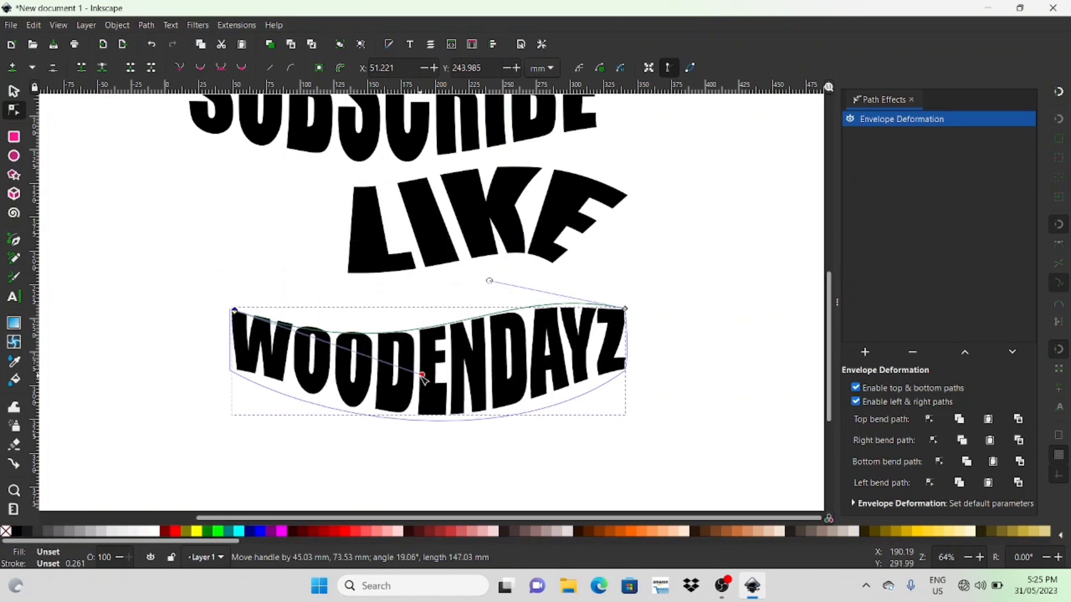
{"action": "left_click_drag", "start_coordinate": [421, 375], "coordinate": [345, 263]}
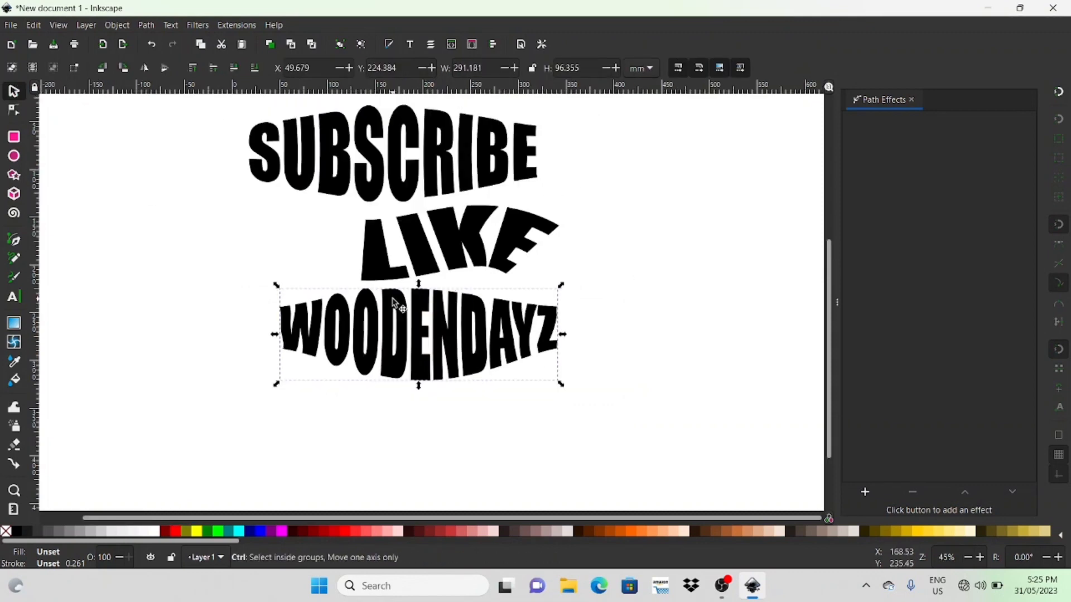
Drag WOODENDAYZ lower and LIKE left to stack the three words evenly, then deselect.
{"action": "left_click_drag", "start_coordinate": [416, 335], "coordinate": [338, 334]}
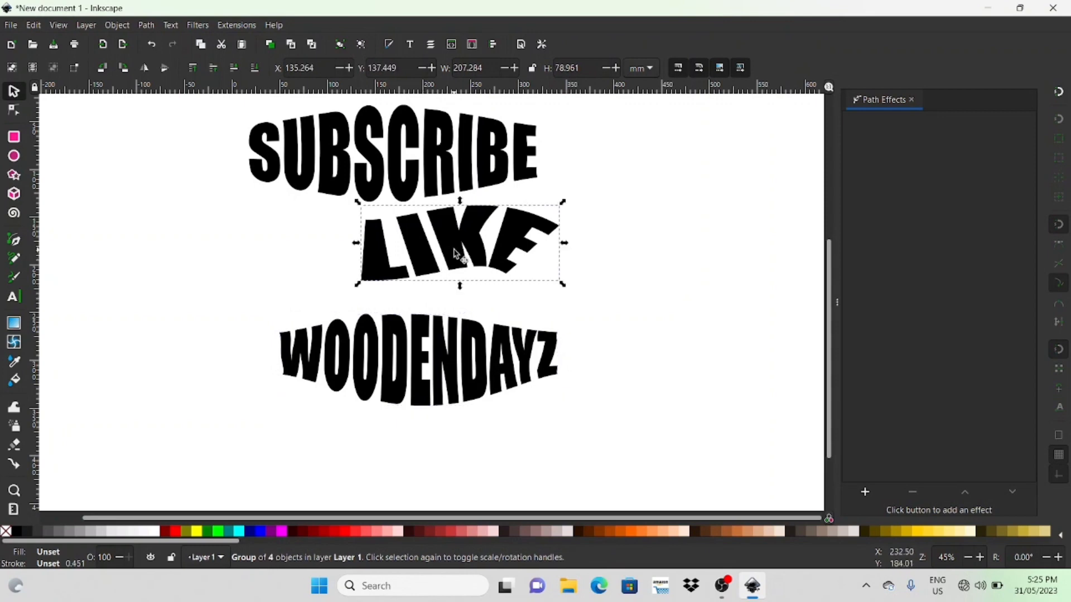
{"action": "left_click_drag", "start_coordinate": [459, 245], "coordinate": [435, 254]}
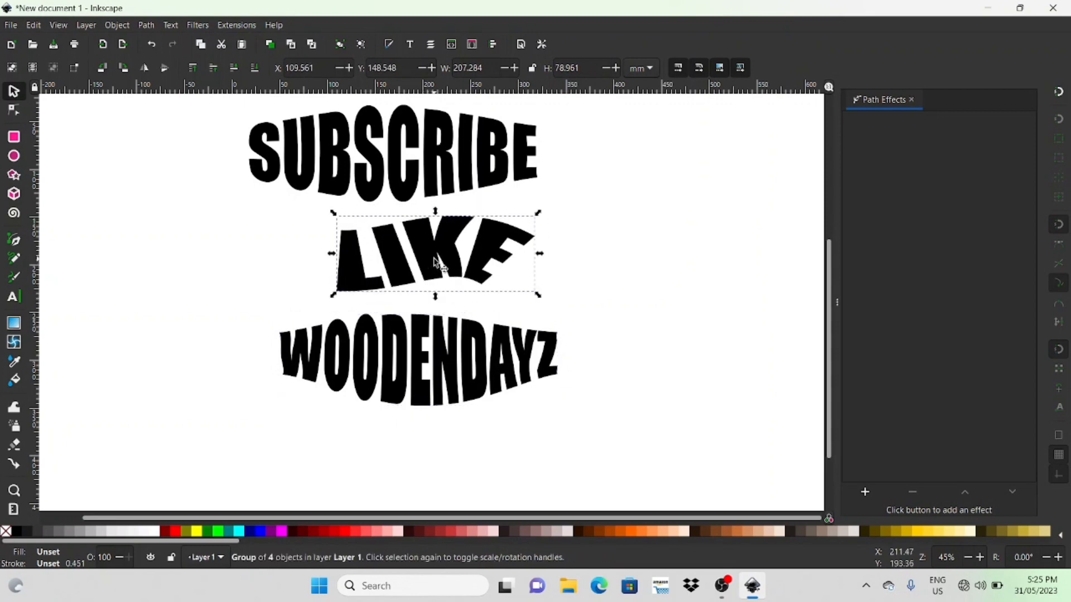
{"action": "left_click", "coordinate": [618, 326]}
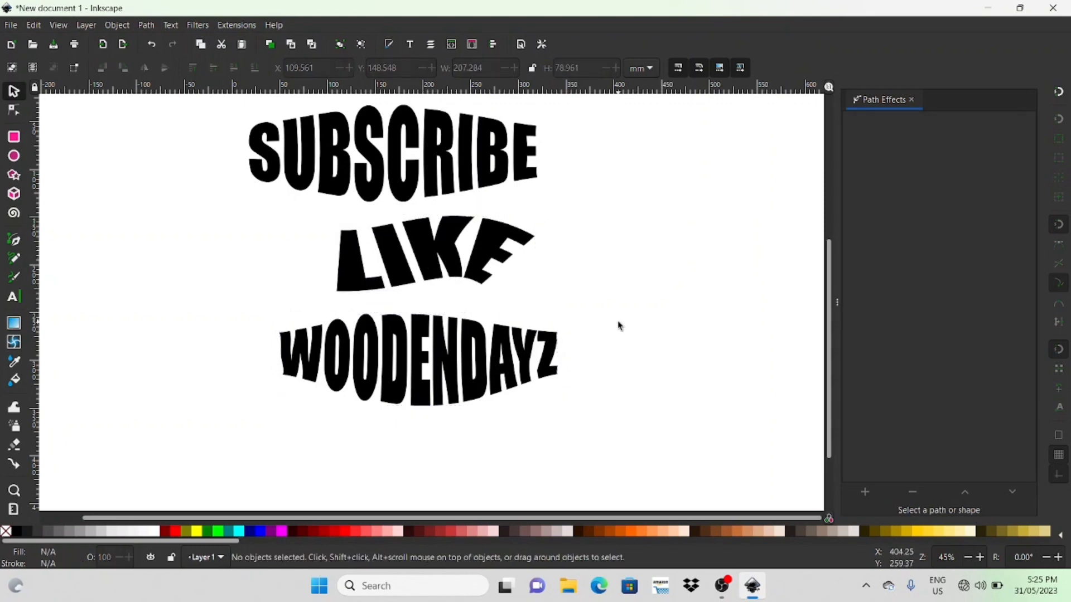